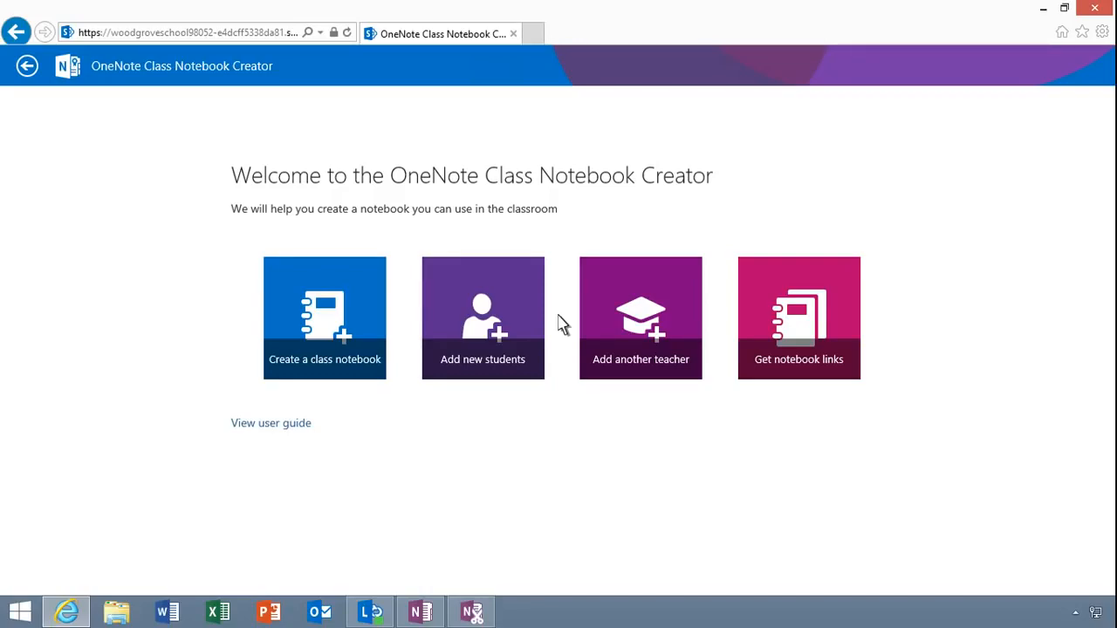
mouse_move(410, 321)
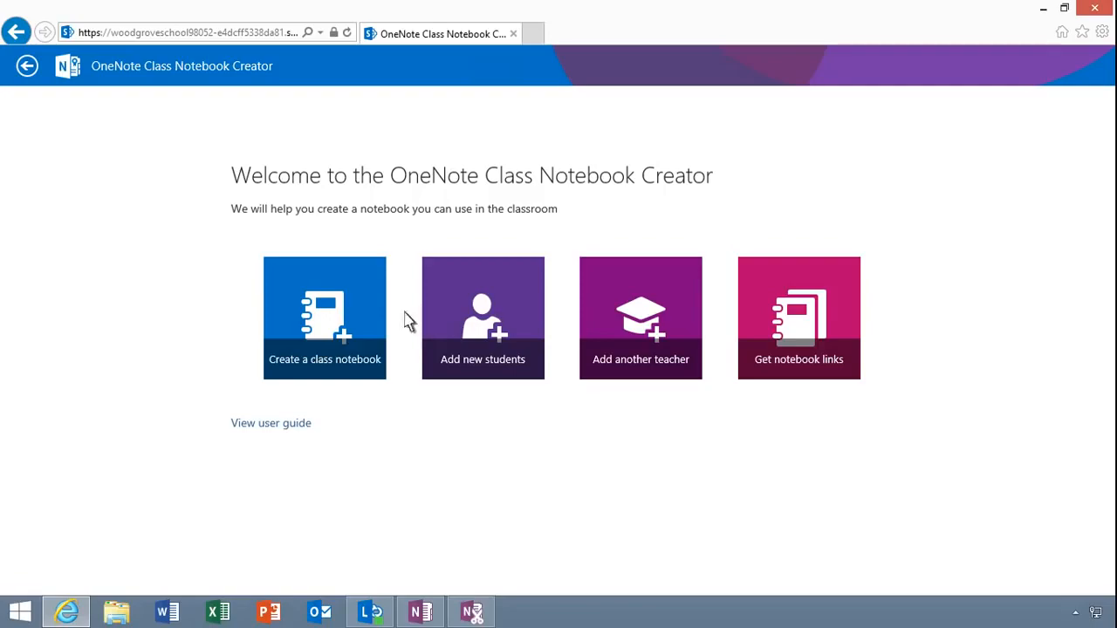
mouse_move(288, 314)
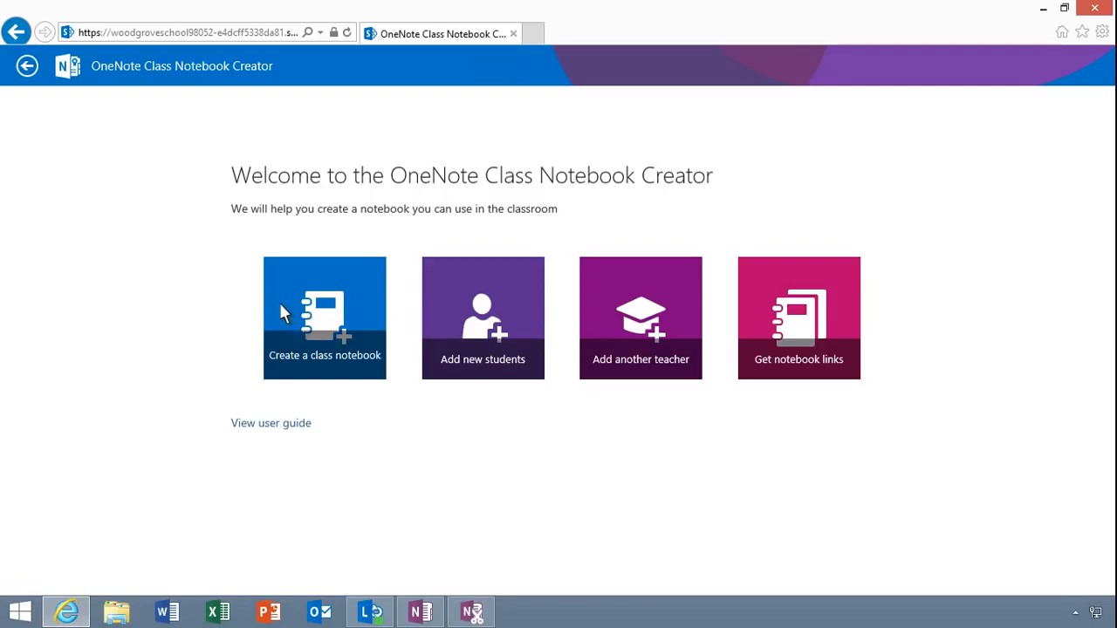
Start a new class notebook named 'Biology Class'
click(324, 318)
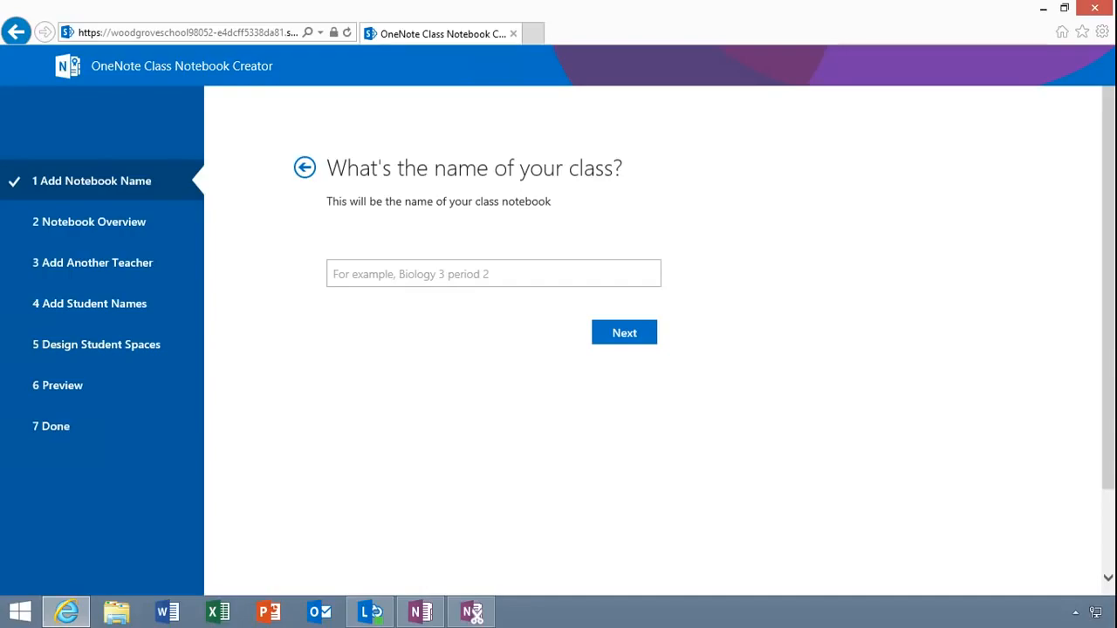
text(Biology Class)
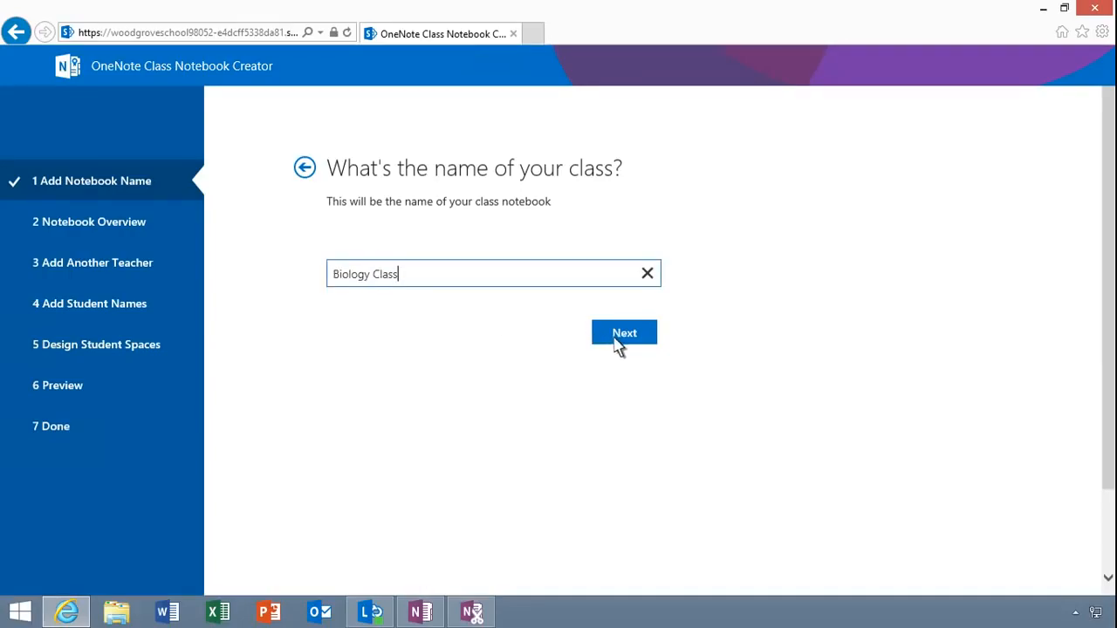
Accept the class name and continue to the notebook section overview
click(625, 332)
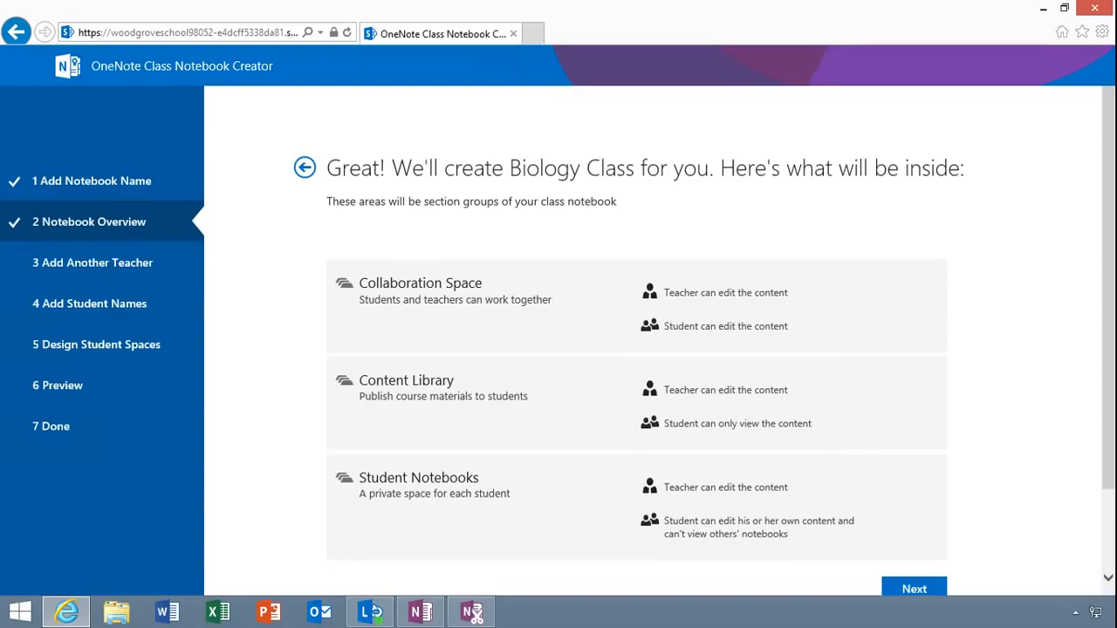
mouse_move(621, 348)
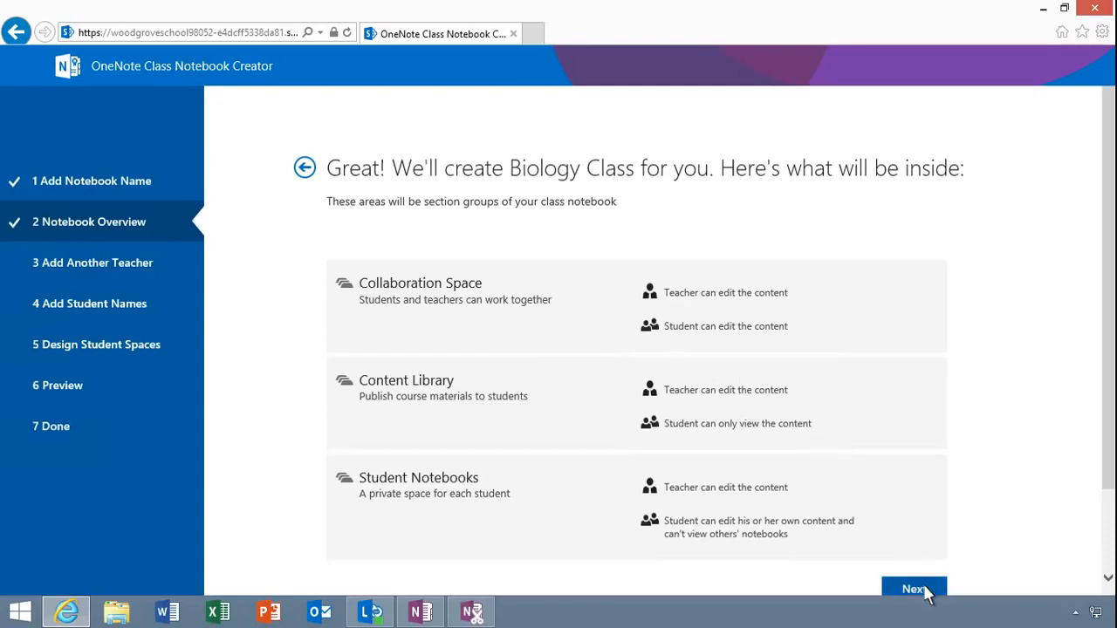
click(915, 590)
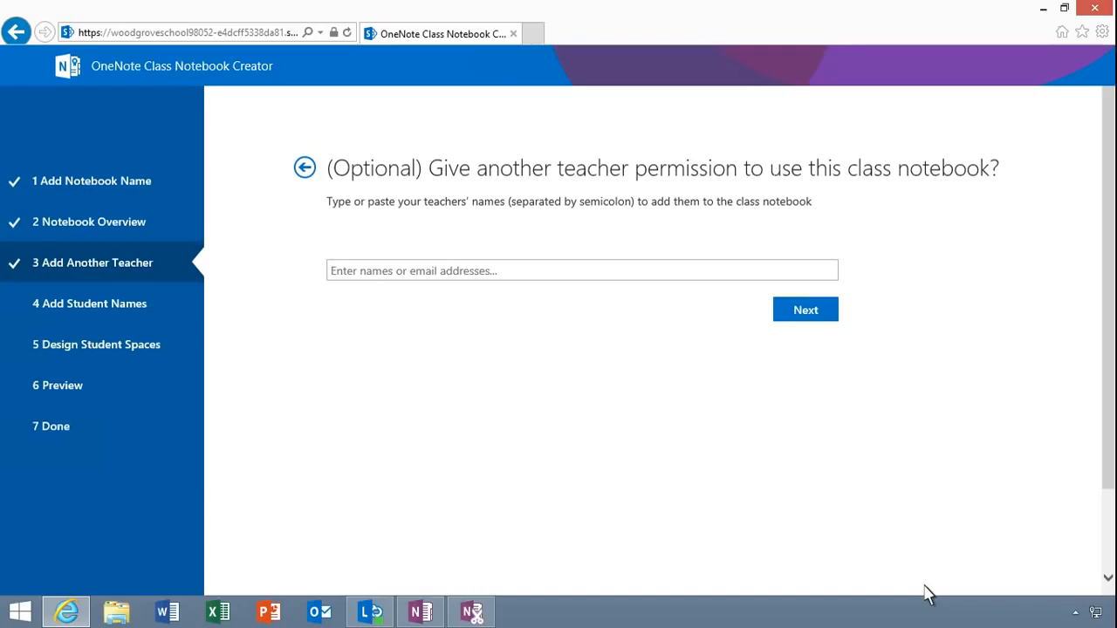
mouse_move(824, 419)
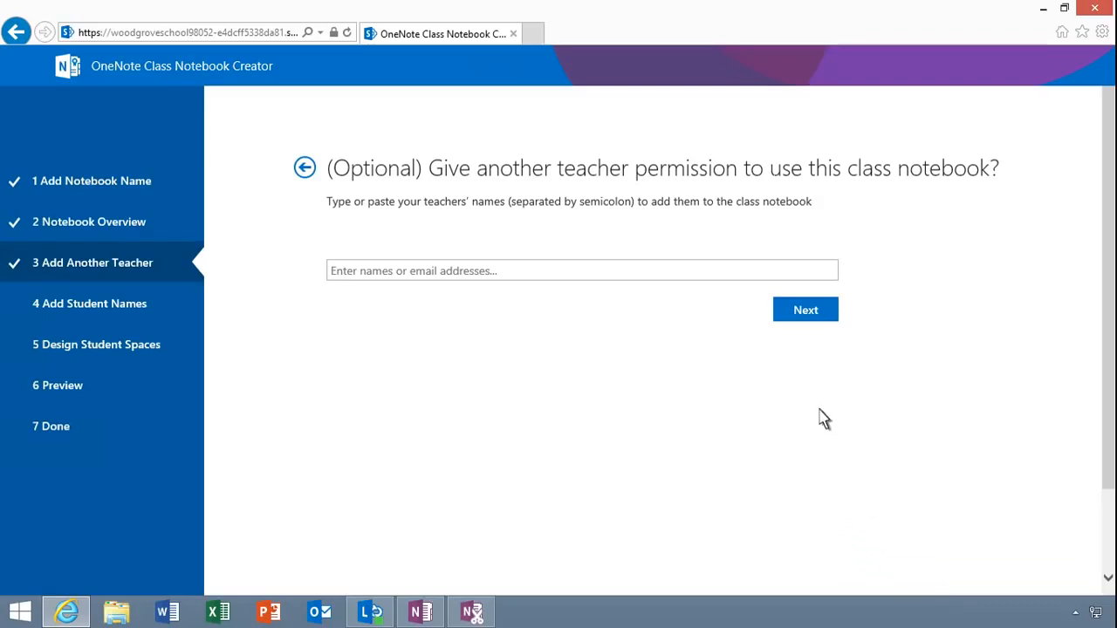
click(803, 309)
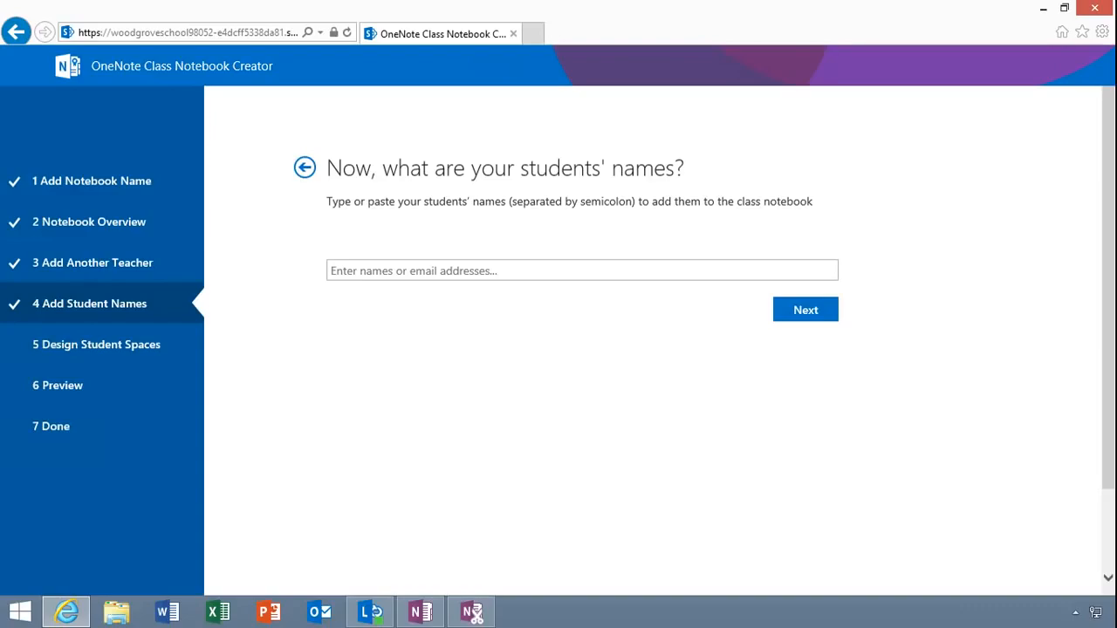
text(Gina Tucker)
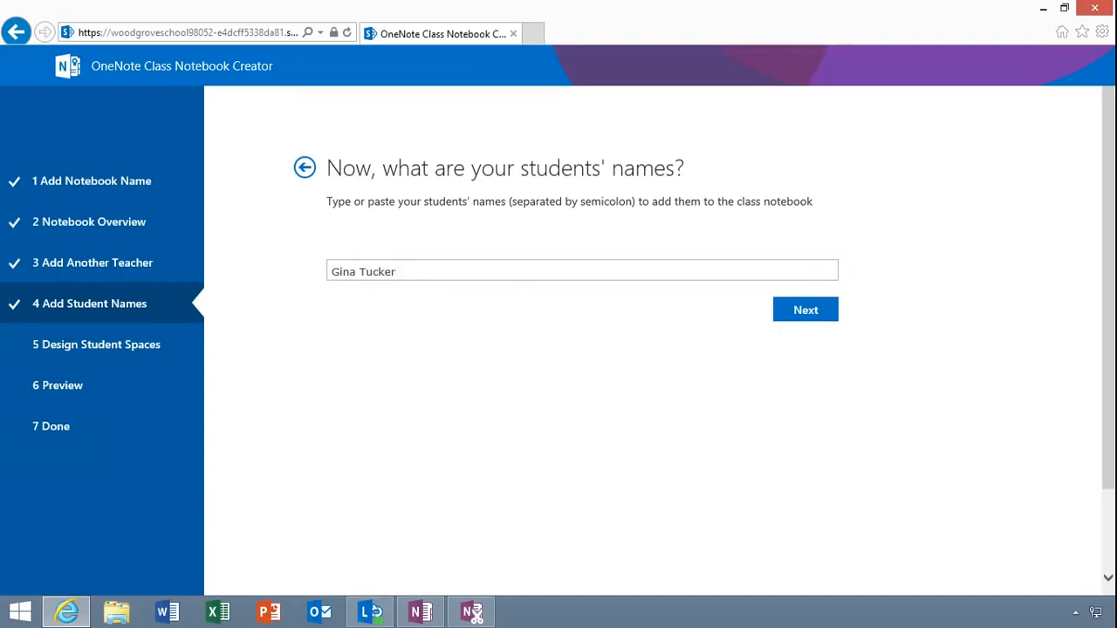
click(805, 311)
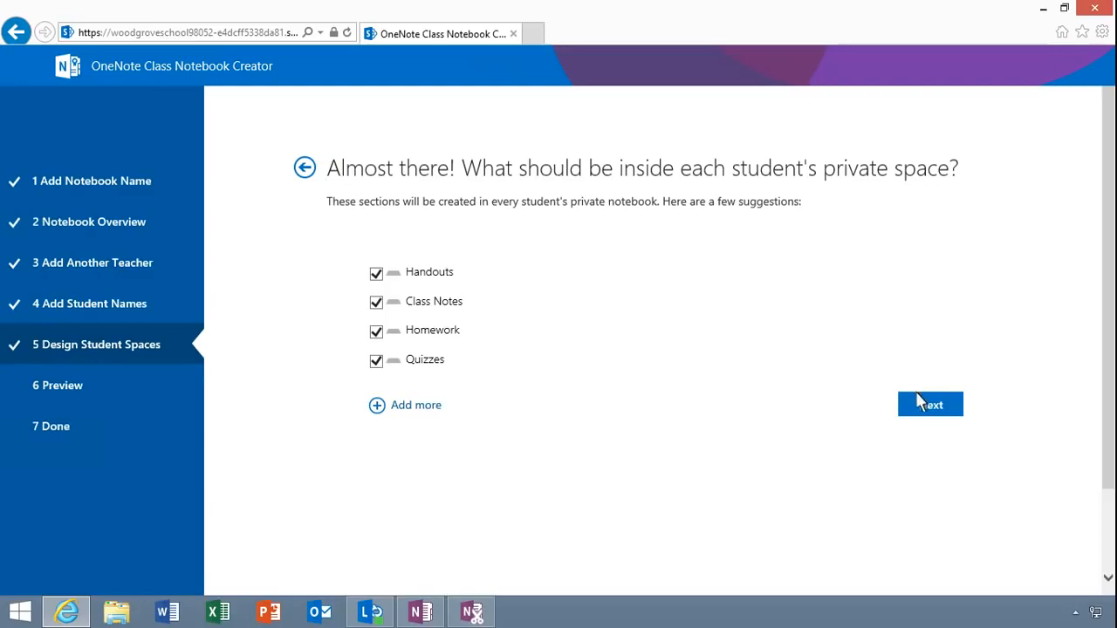
click(930, 405)
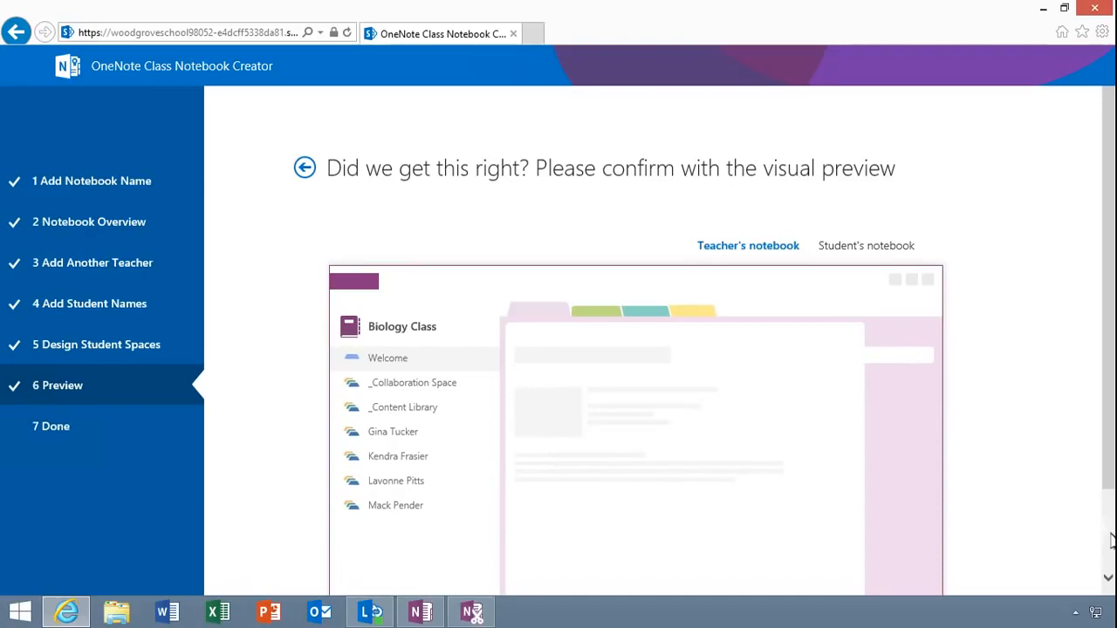
scroll(down, 3)
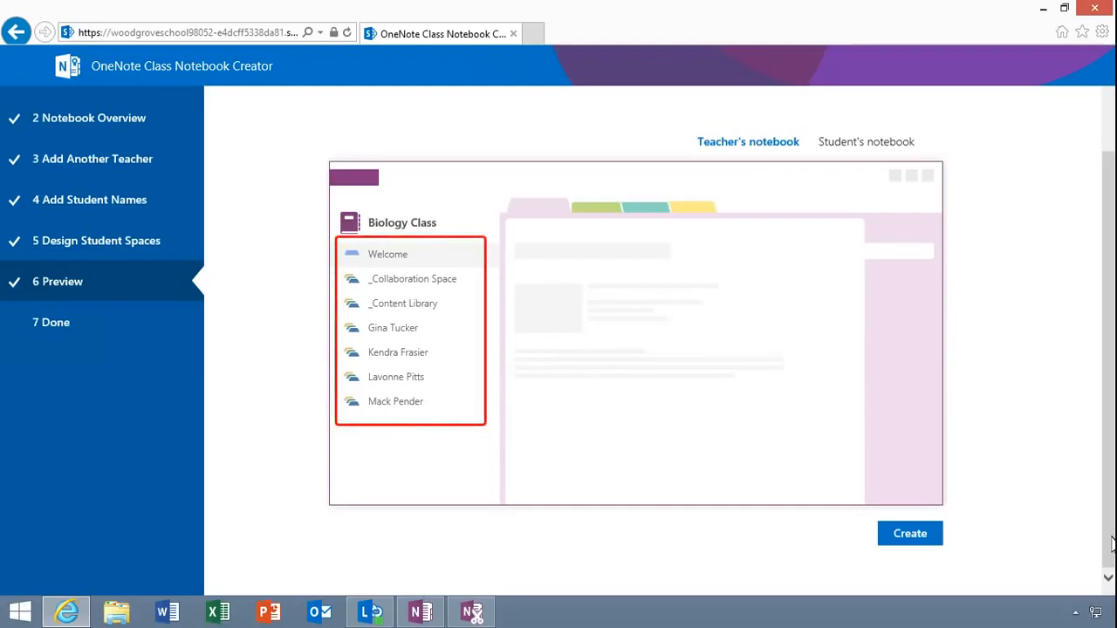
mouse_move(974, 373)
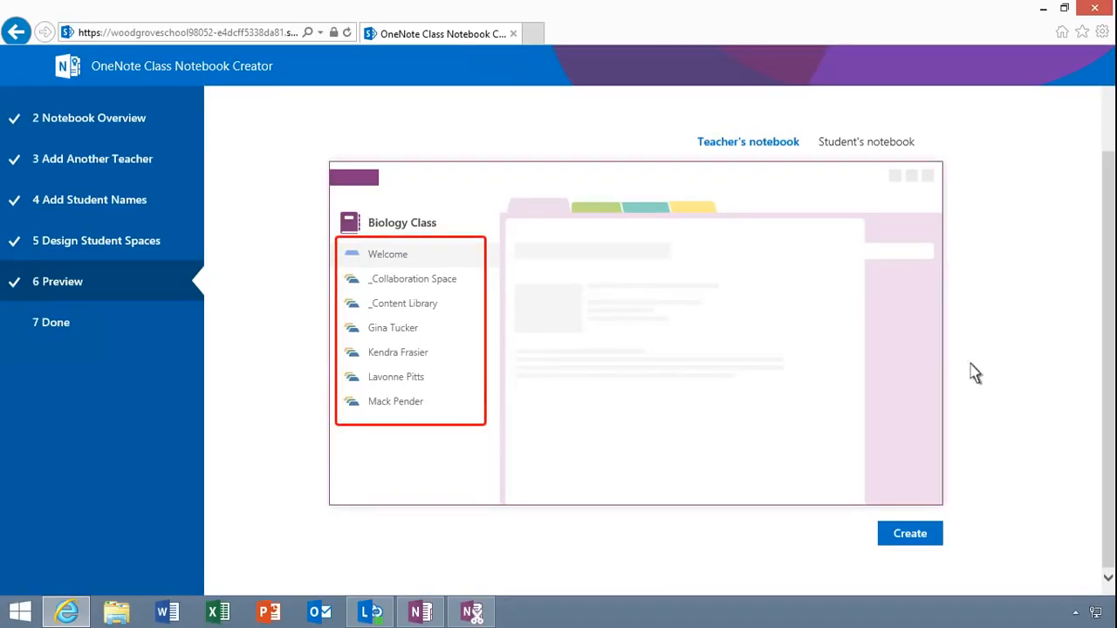
click(862, 141)
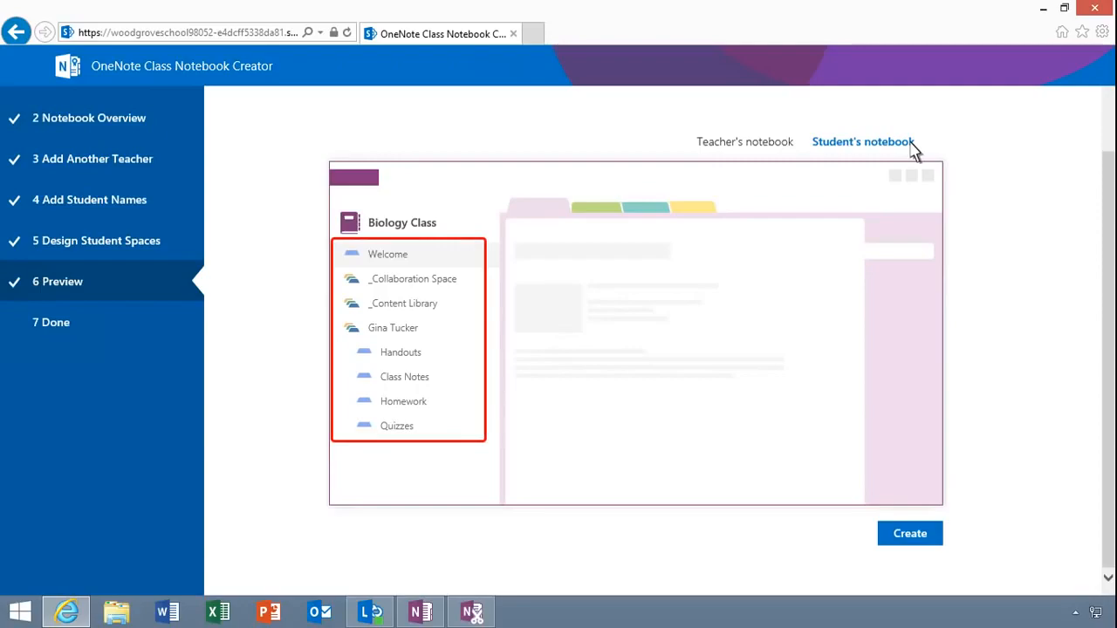
mouse_move(907, 275)
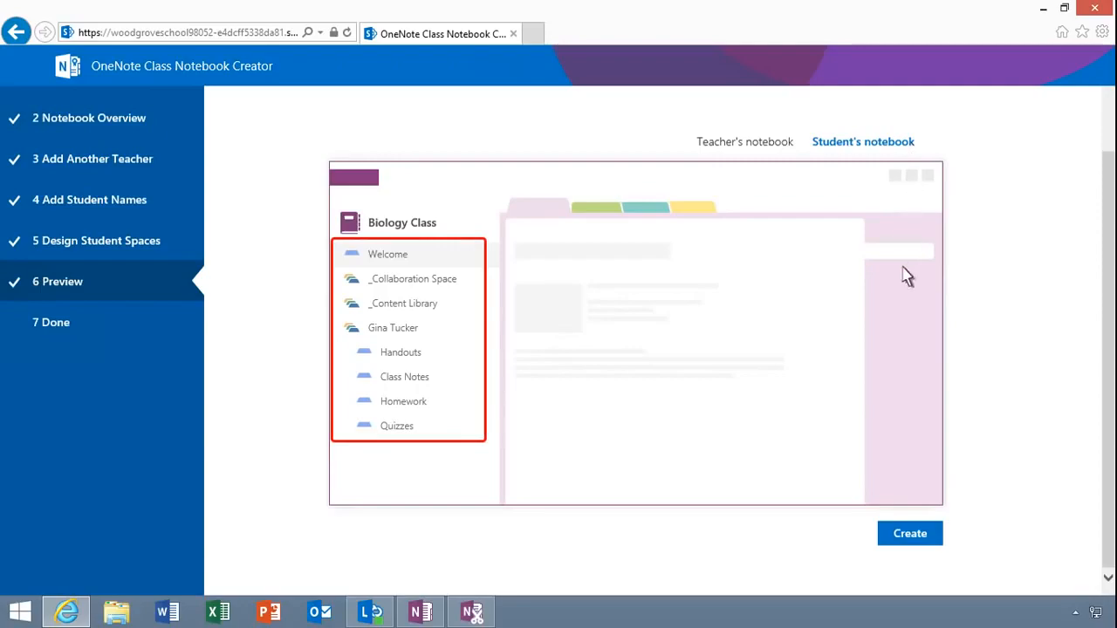
mouse_move(909, 534)
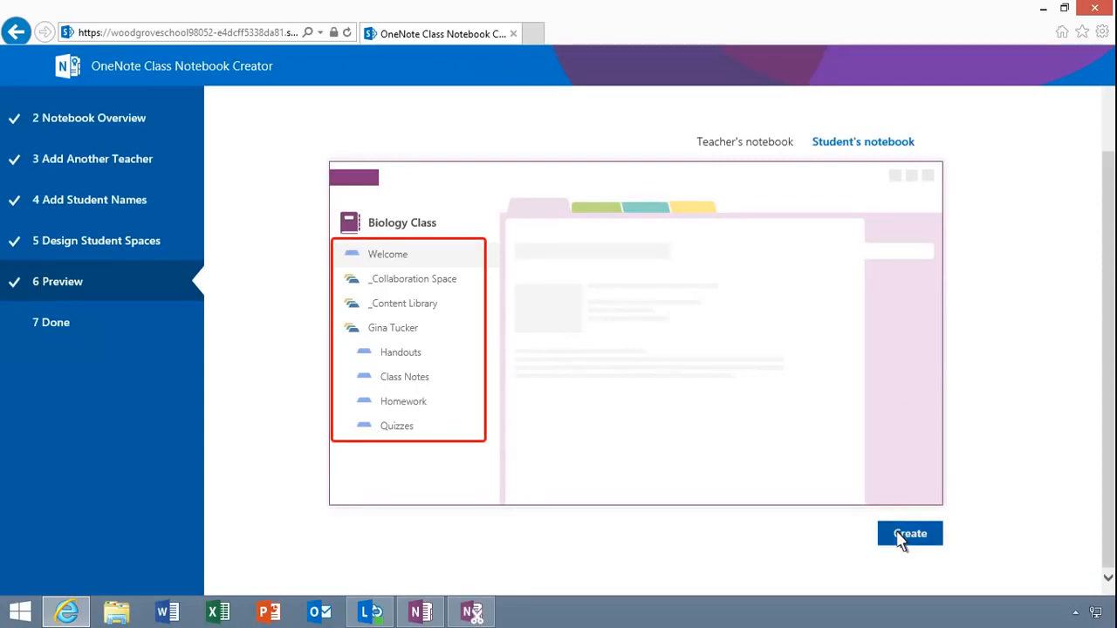
Create the Biology Class notebook and get its shareable student link
click(909, 534)
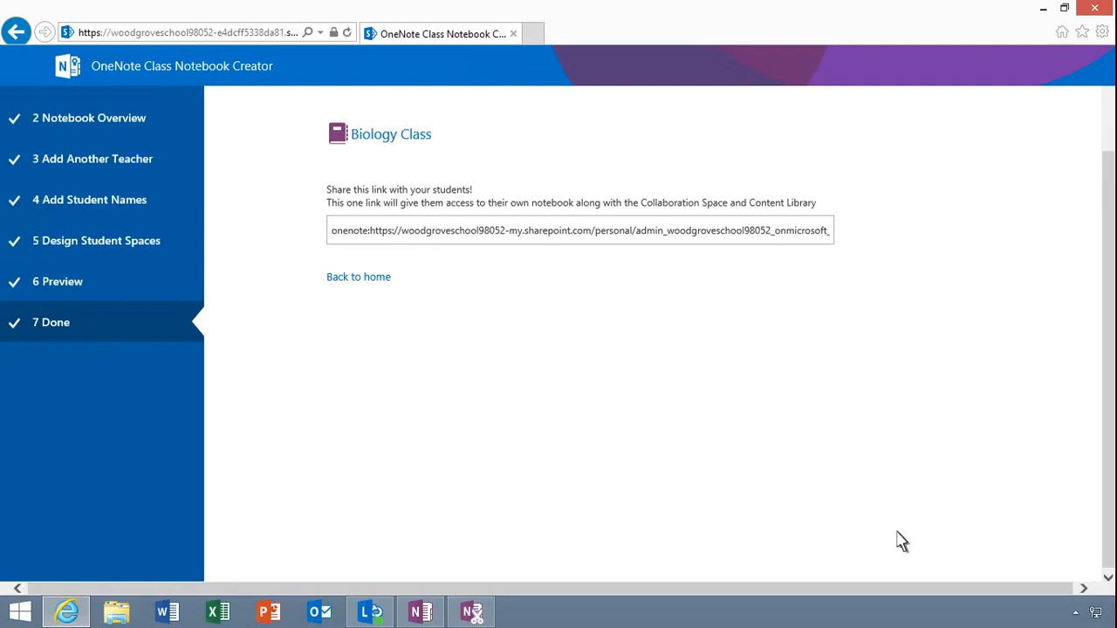
mouse_move(428, 143)
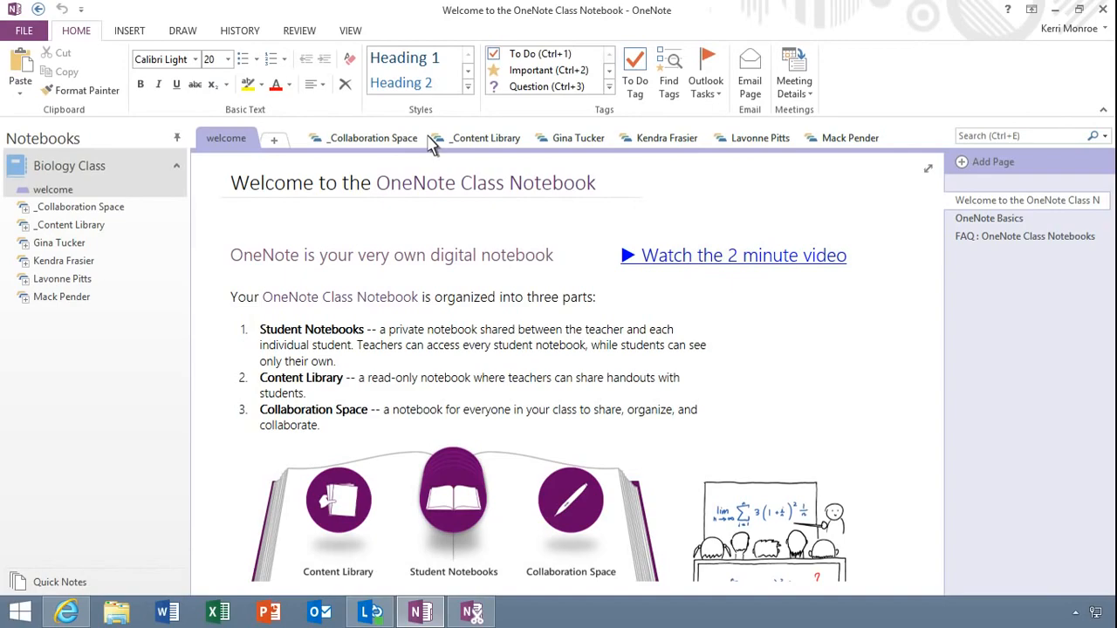
mouse_move(67, 611)
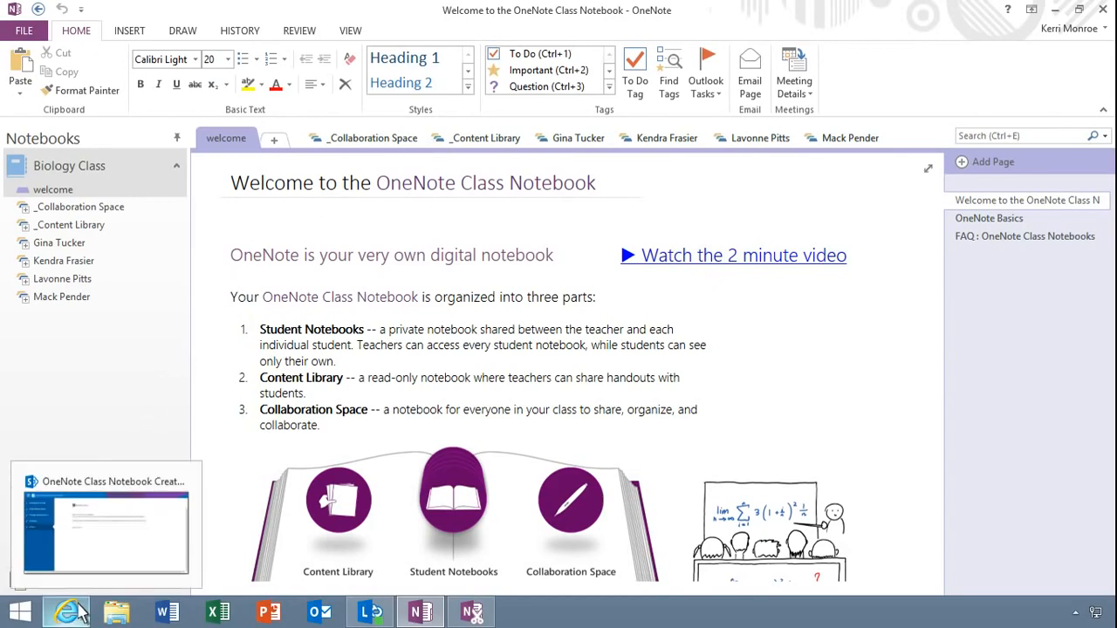
Switch from OneNote back to the Creator's share-link page in the browser
click(67, 611)
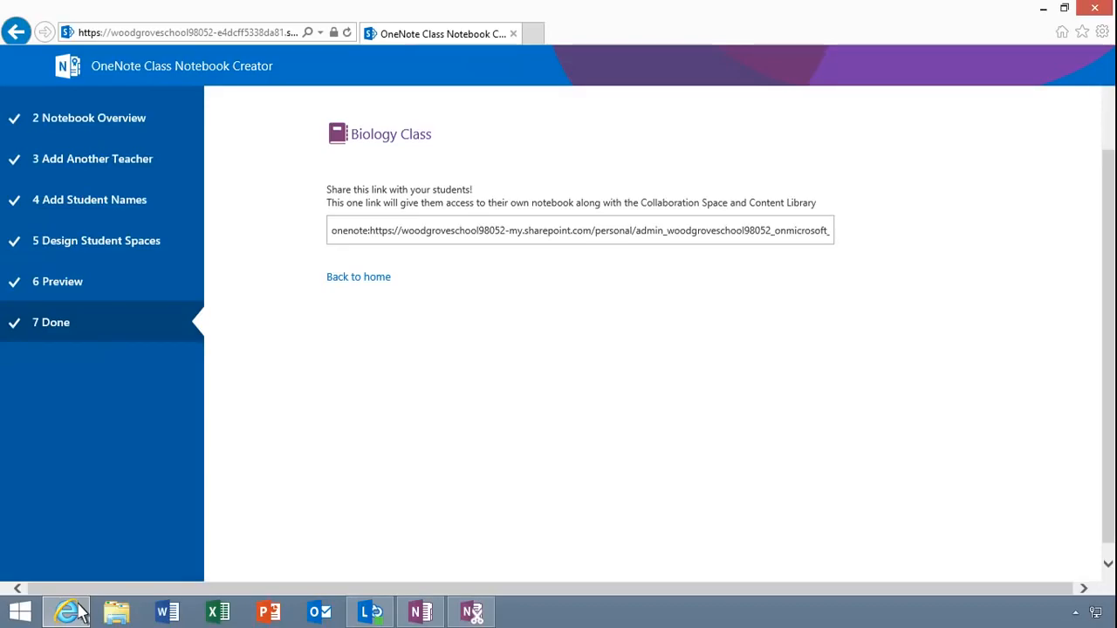
mouse_move(332, 405)
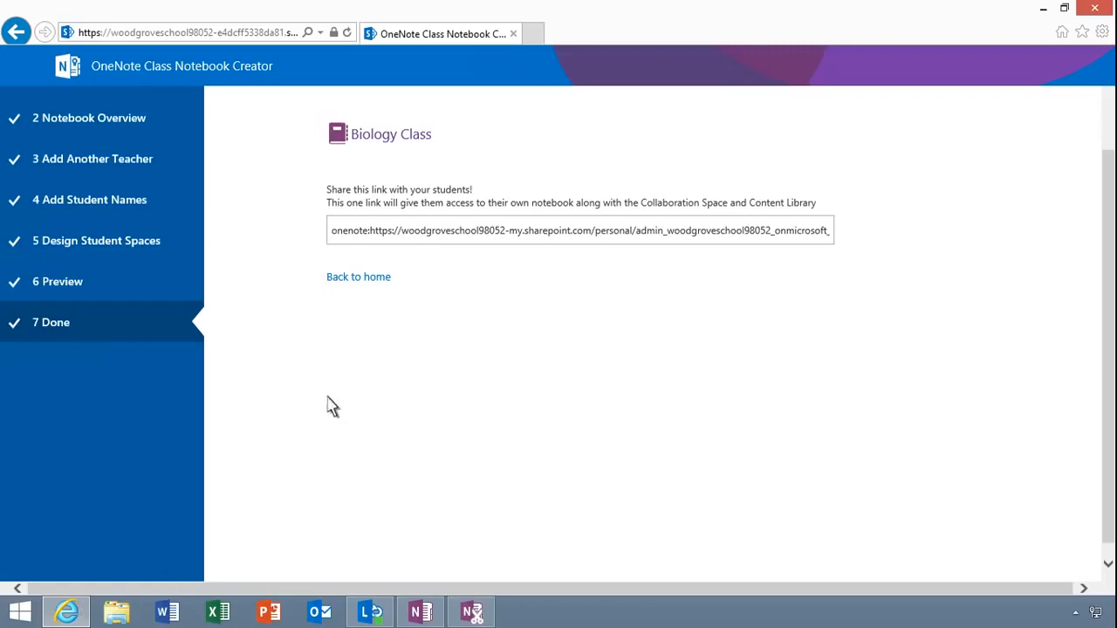
click(357, 275)
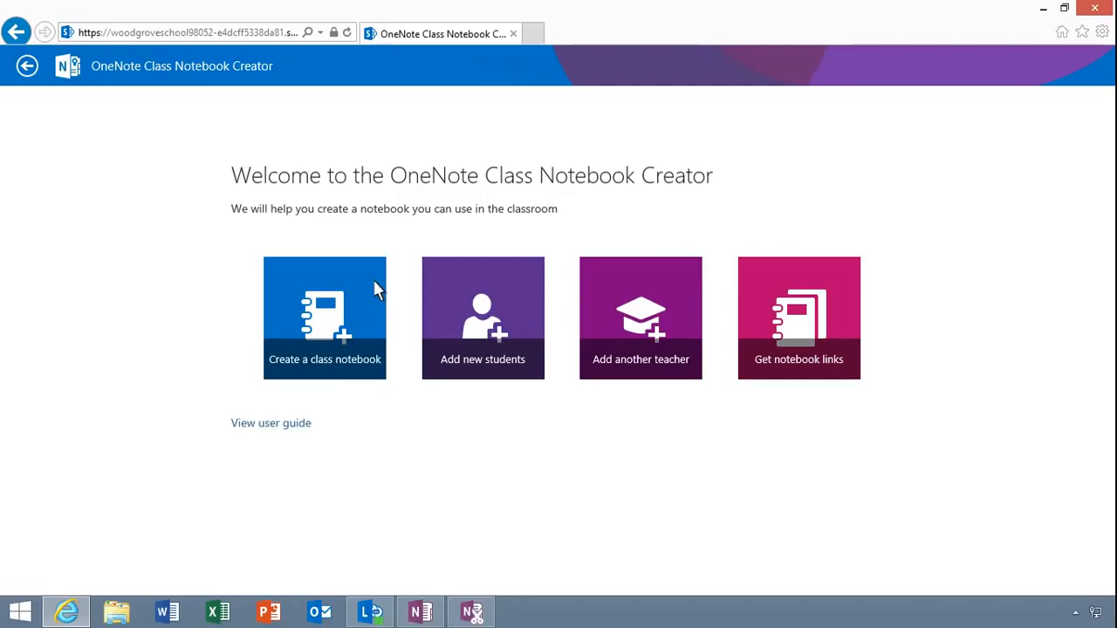
mouse_move(440, 349)
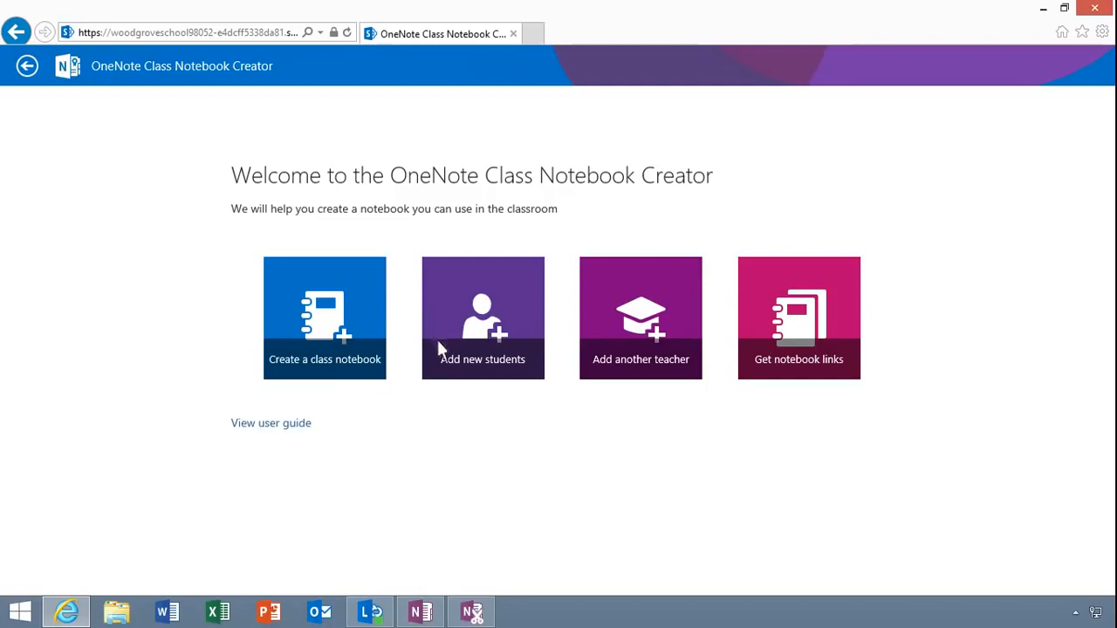
click(482, 317)
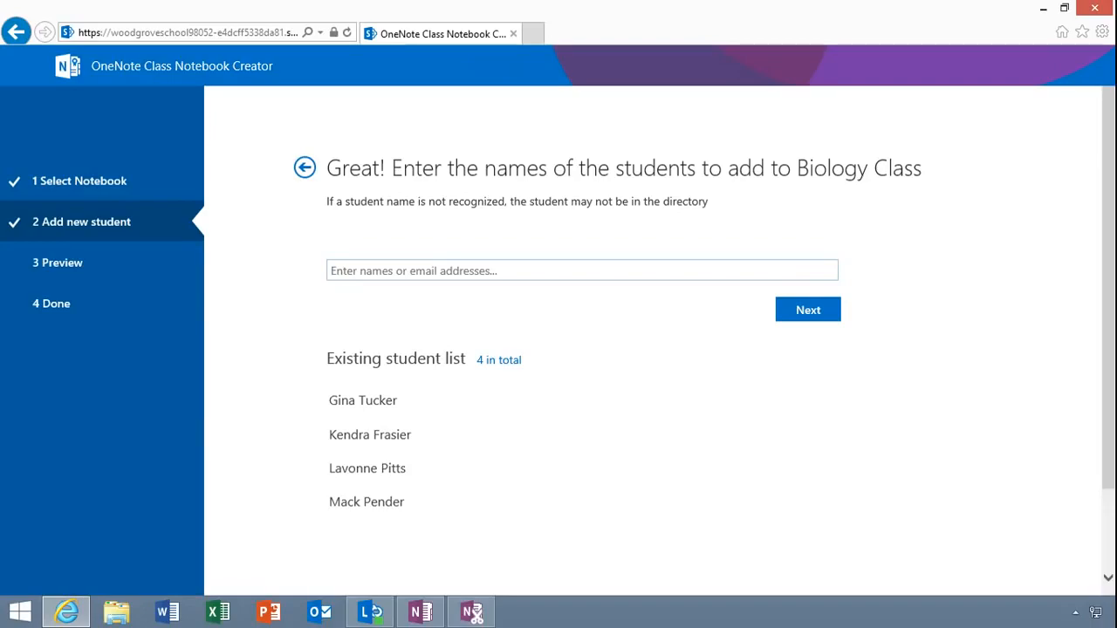
text(Alvin Baxley)
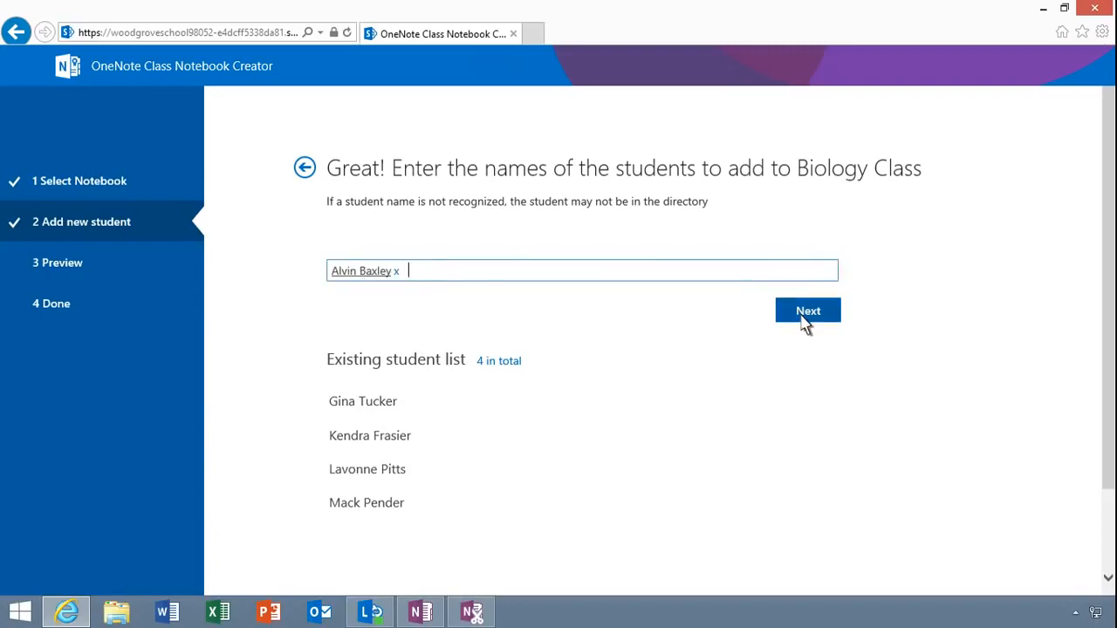
click(807, 311)
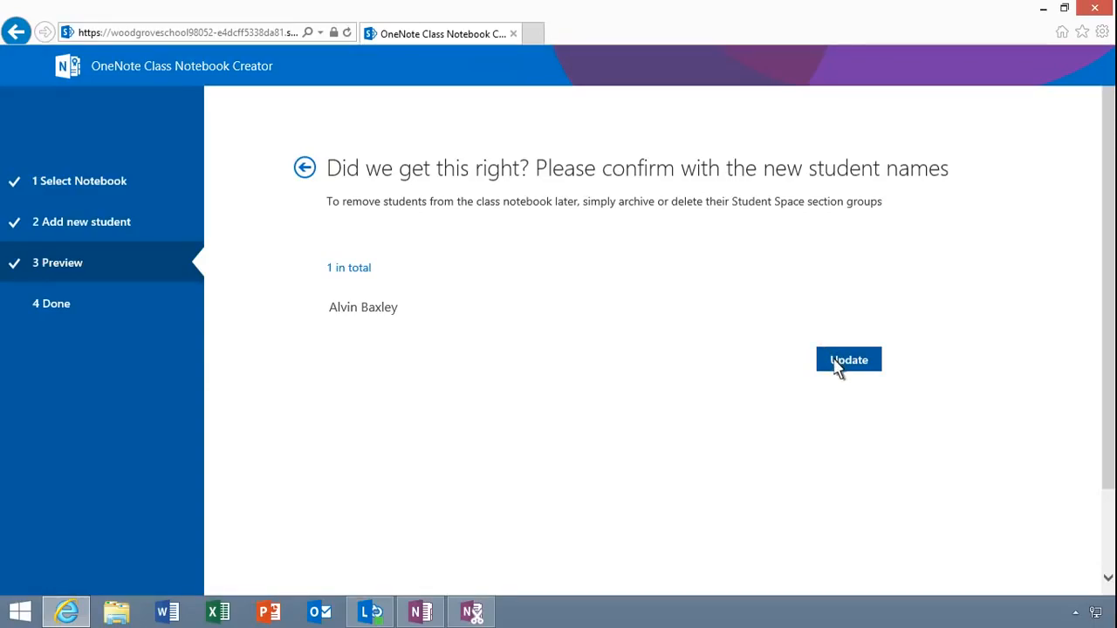
click(848, 360)
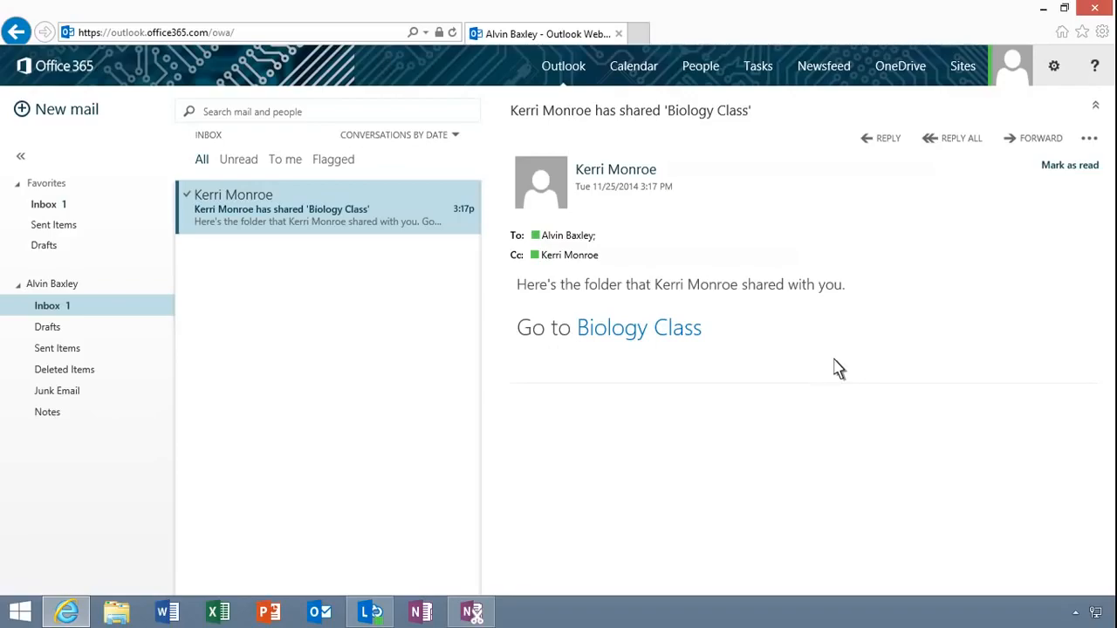
mouse_move(865, 287)
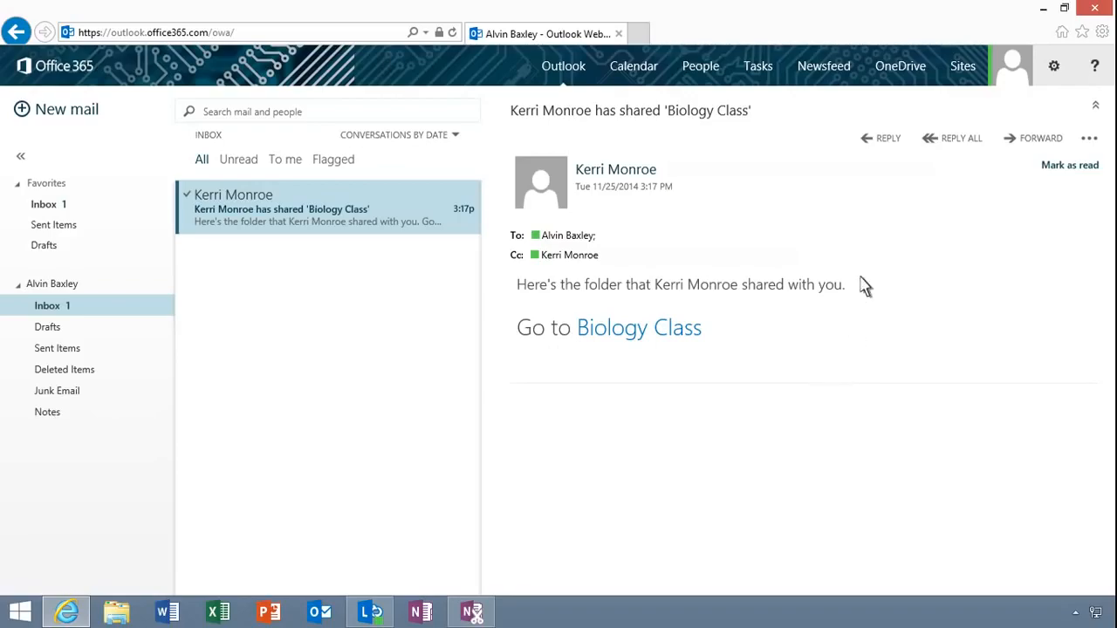
mouse_move(901, 67)
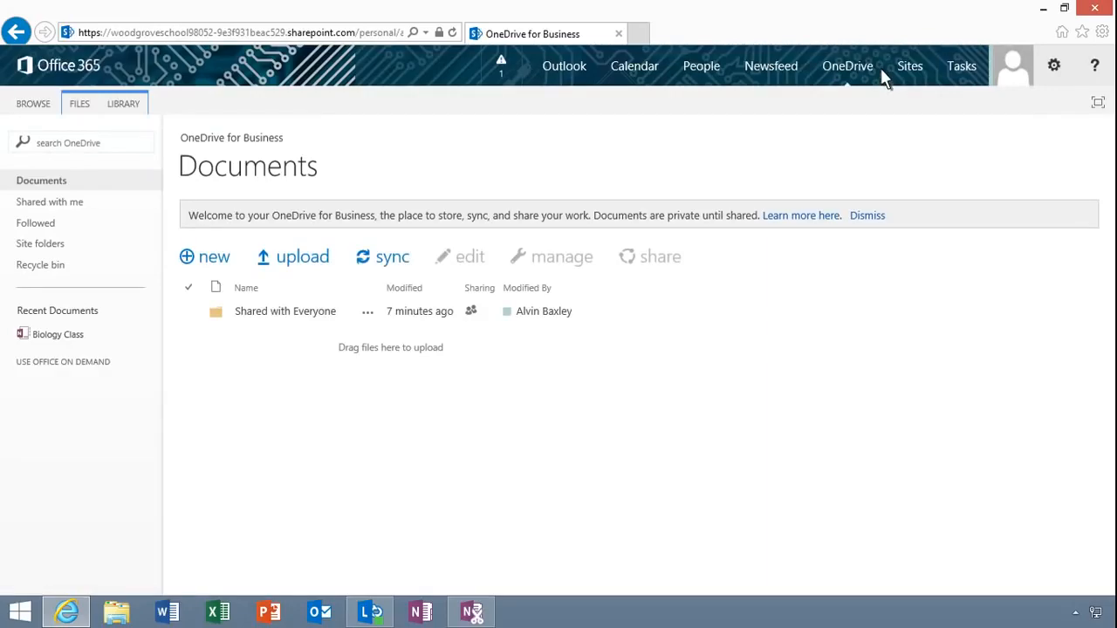
mouse_move(124, 191)
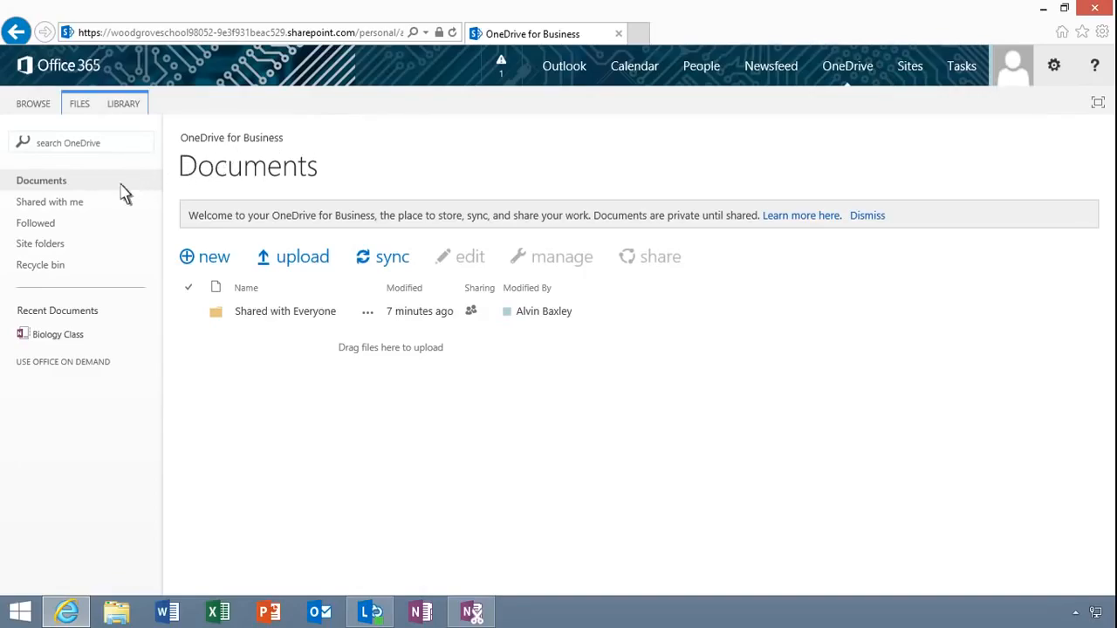
Show the 'Shared with me' items in the student's OneDrive for Business
click(49, 203)
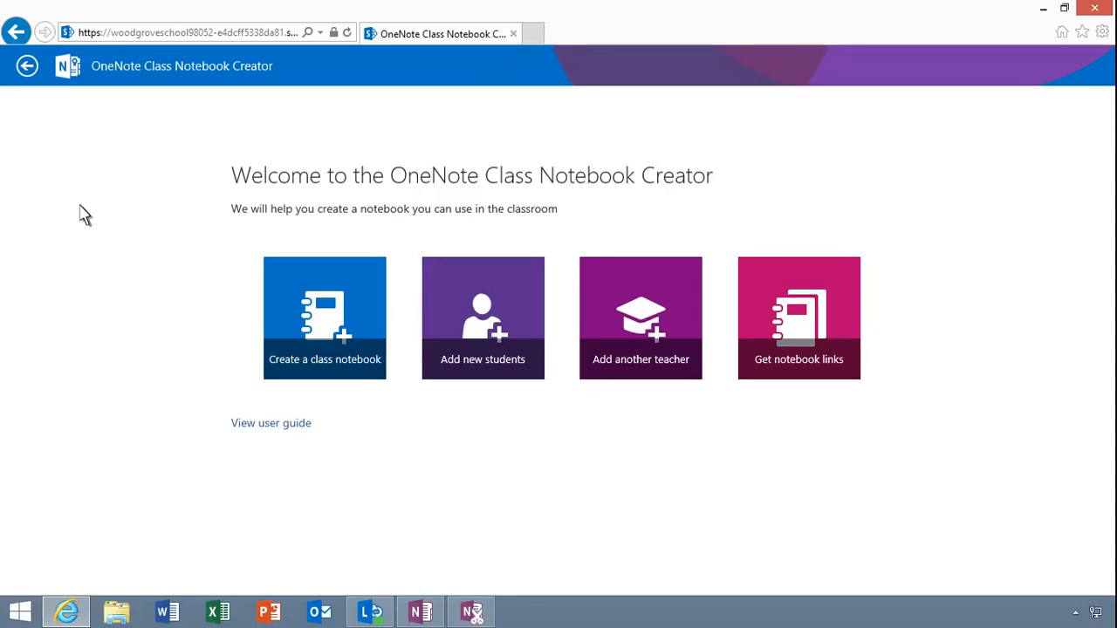
mouse_move(603, 374)
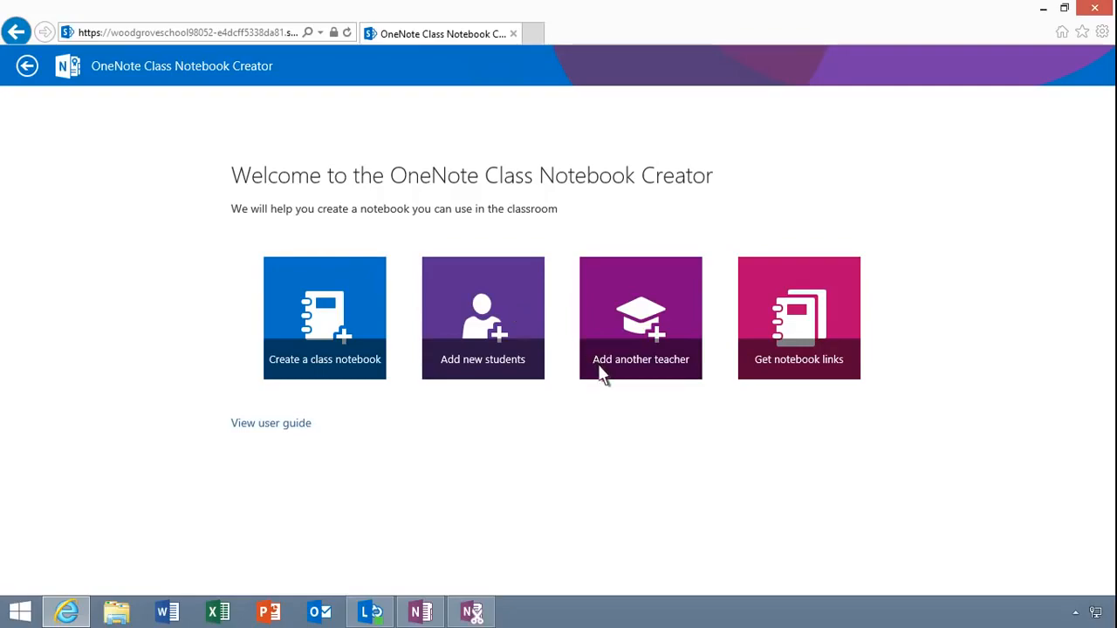
click(641, 317)
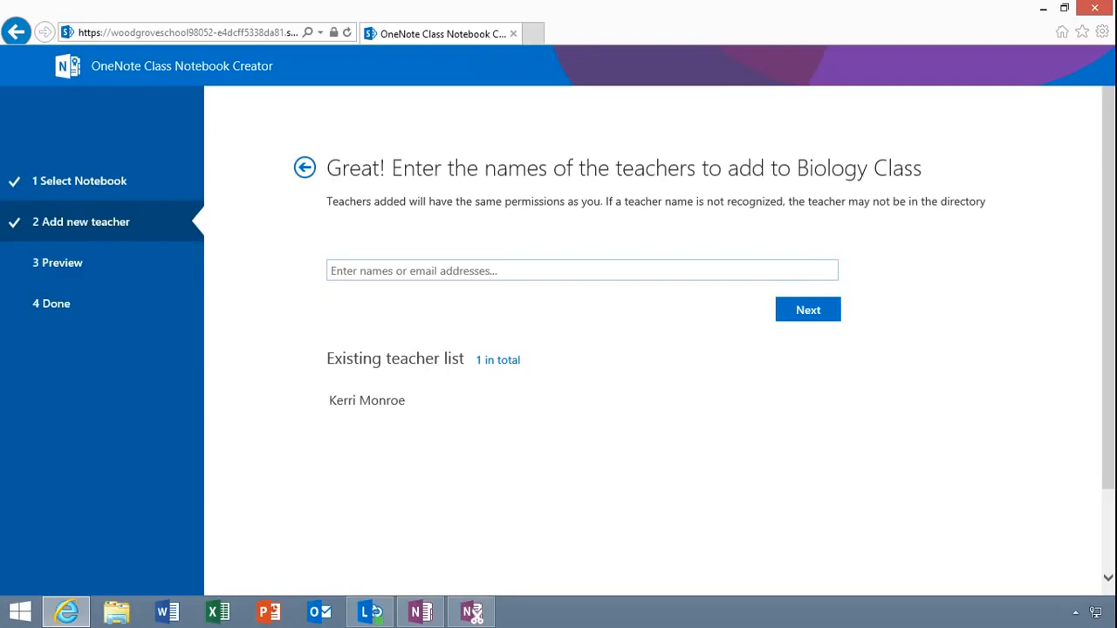
text(Alana)
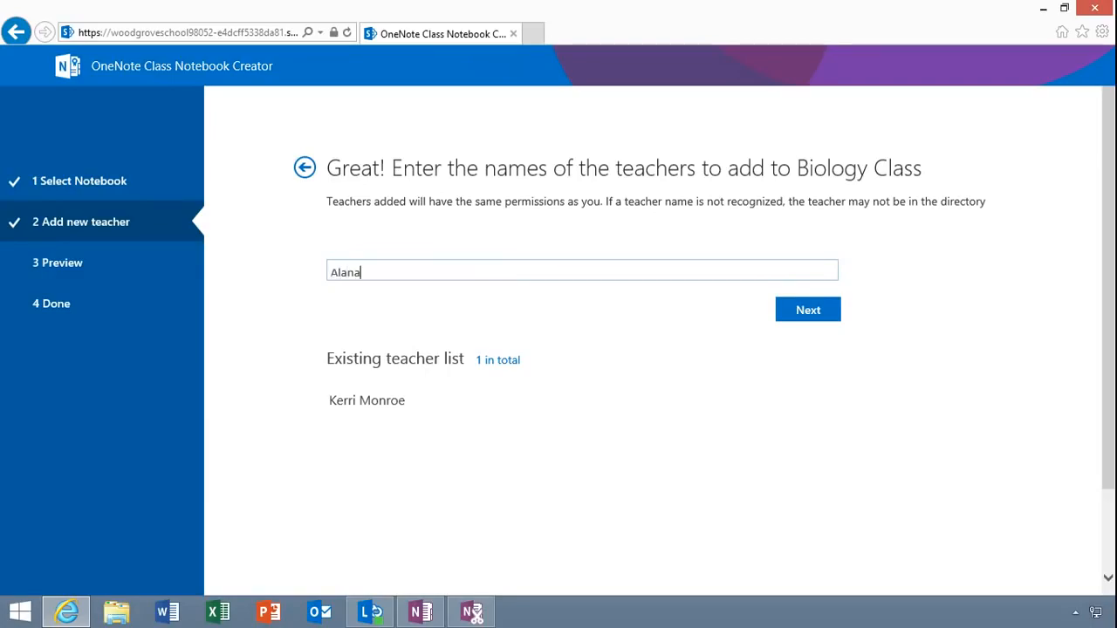
text(Tommy Fries)
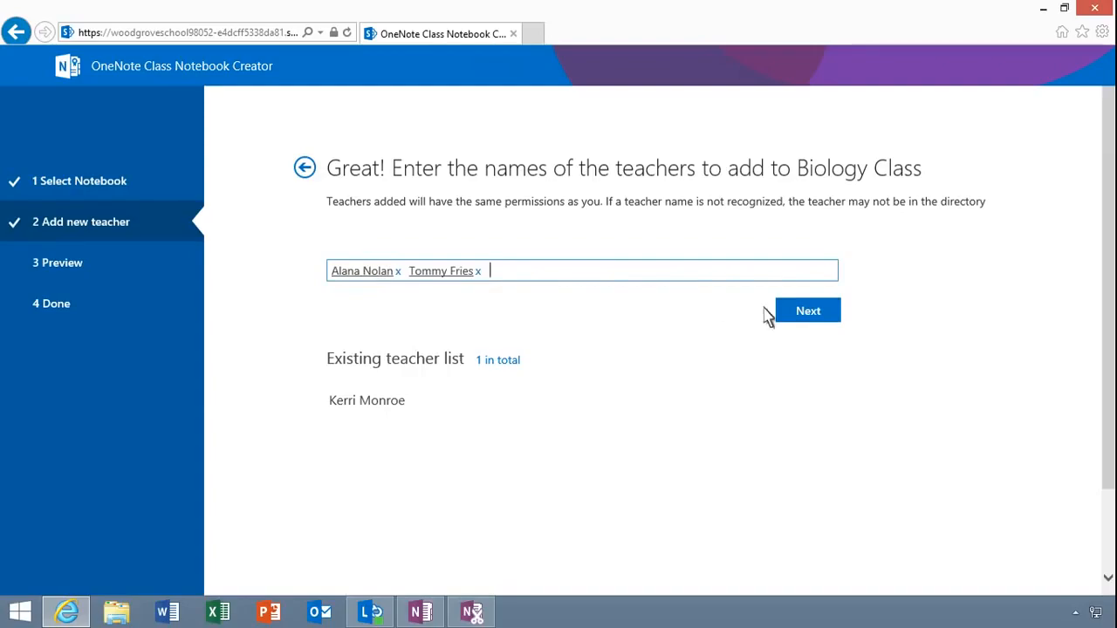
click(806, 310)
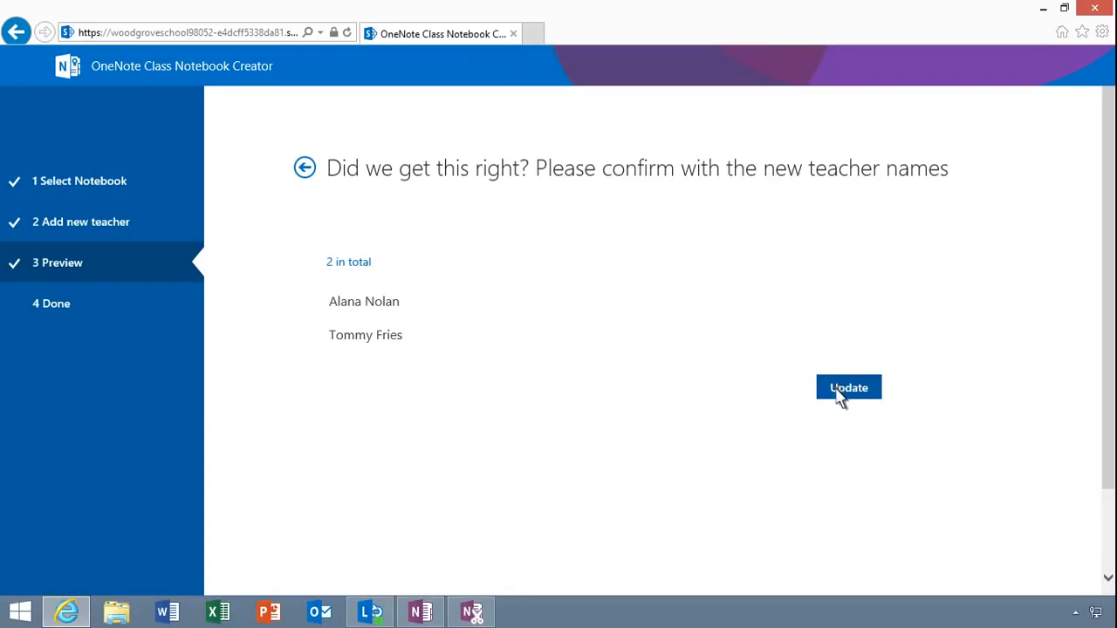
Update Biology Class with the two new teachers and return to the Creator welcome page
click(848, 388)
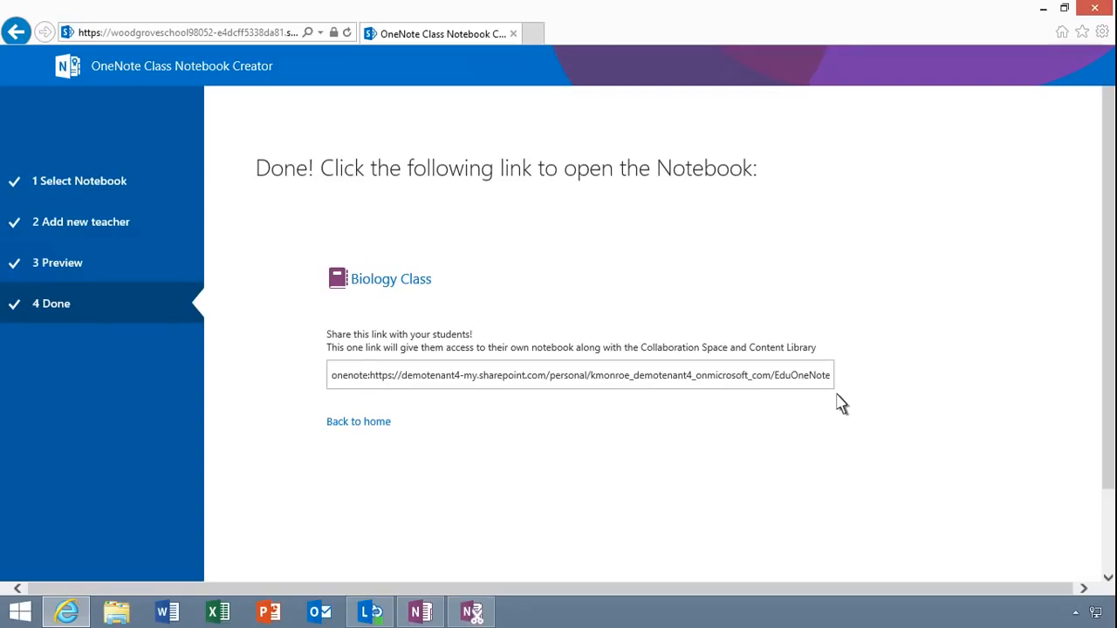
mouse_move(440, 426)
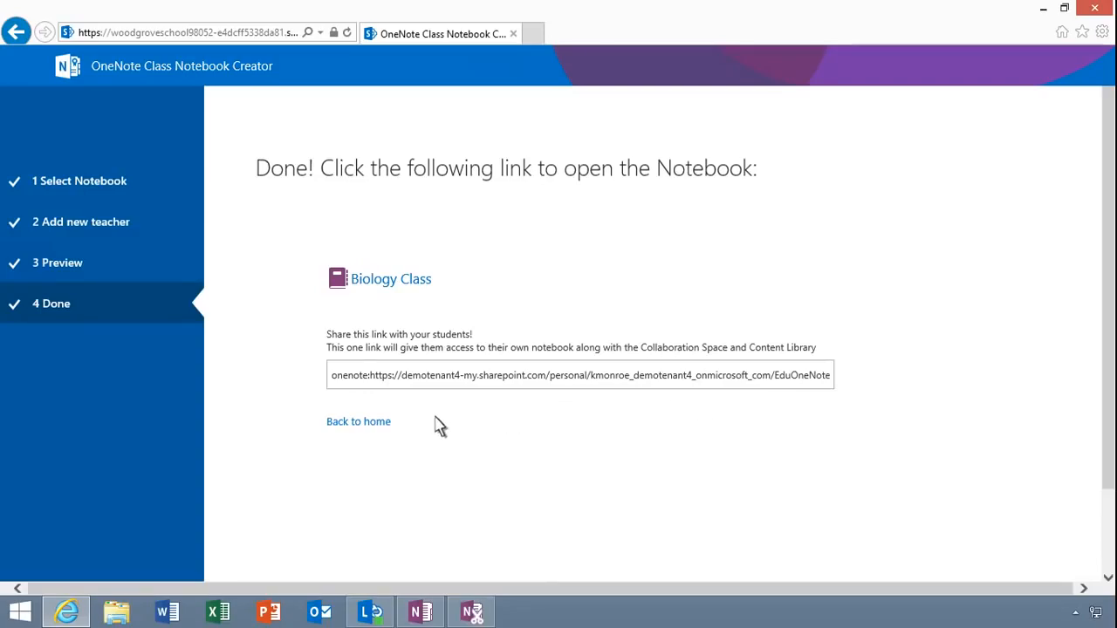
click(358, 421)
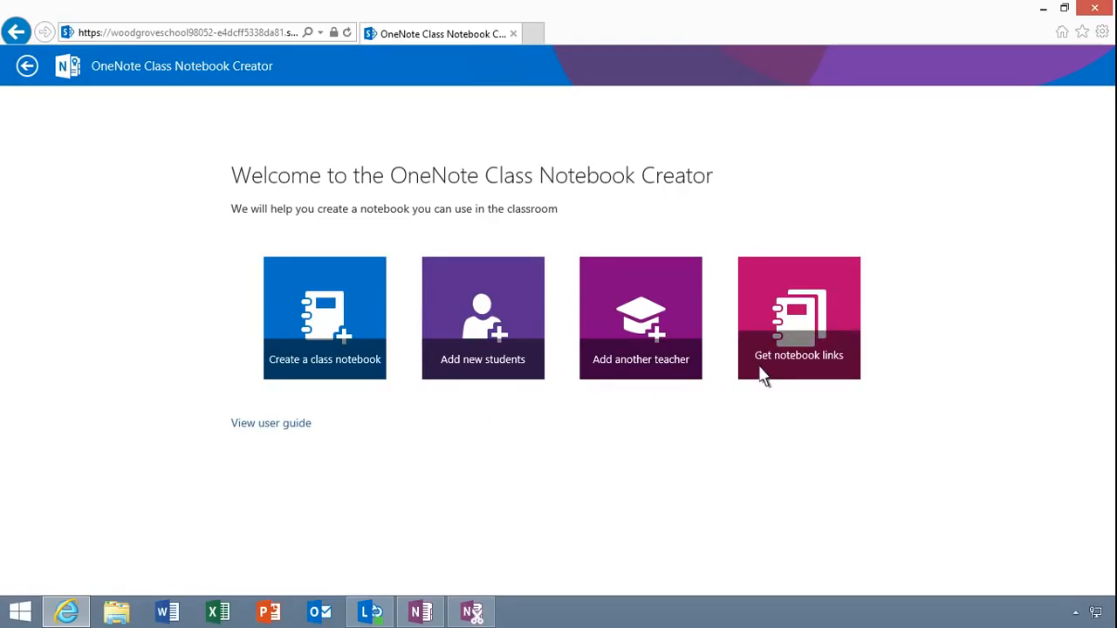
Show the Biology Class share link, then switch to the notebook in OneNote desktop
click(799, 318)
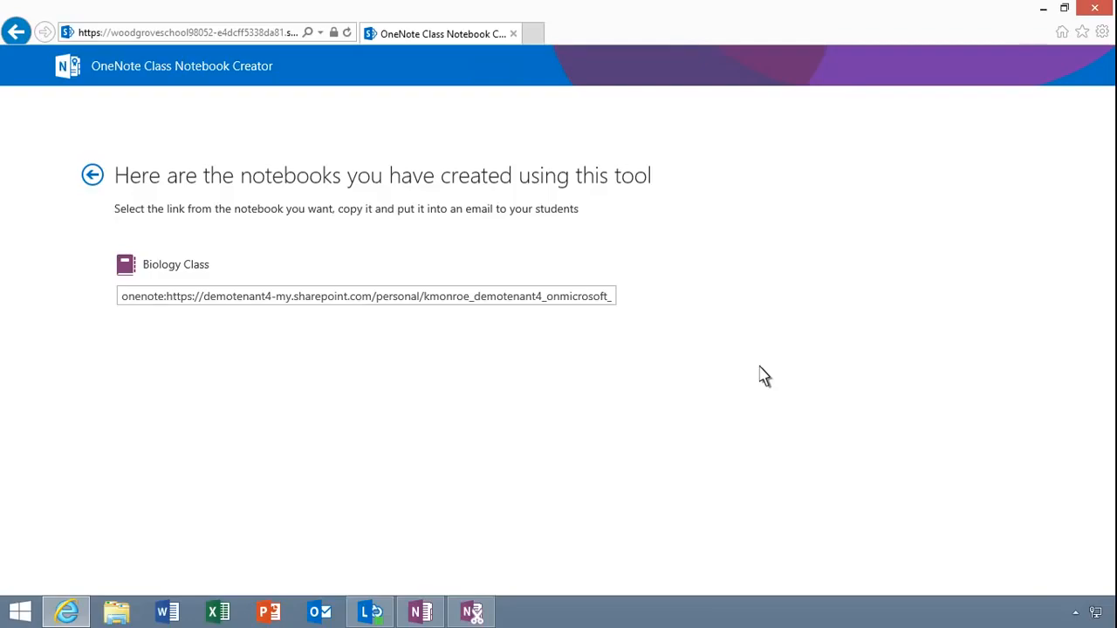
mouse_move(523, 485)
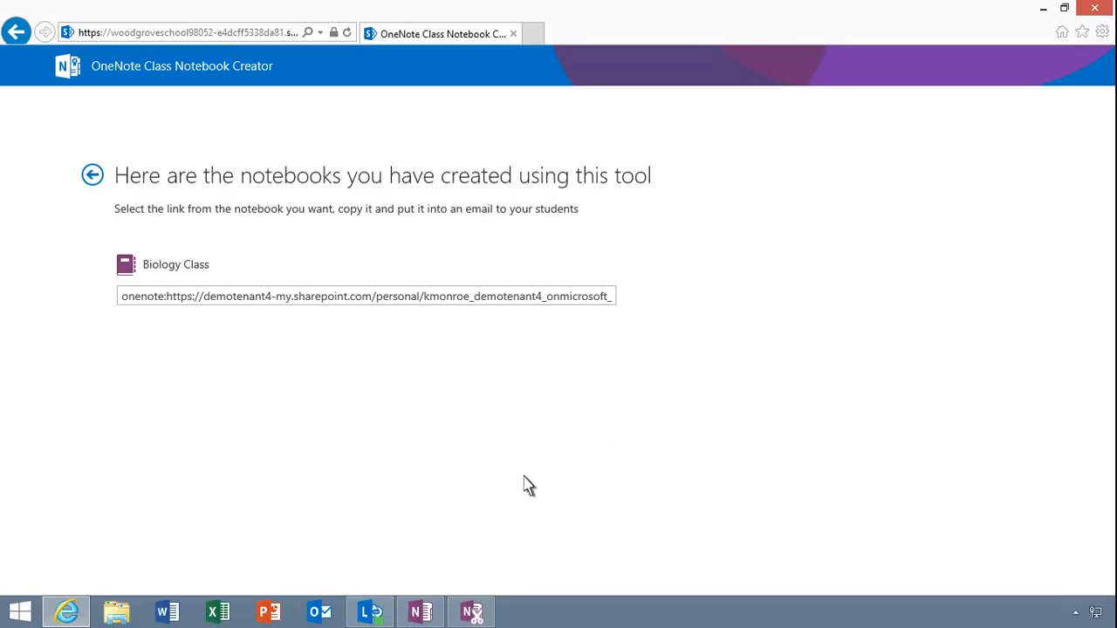
click(419, 611)
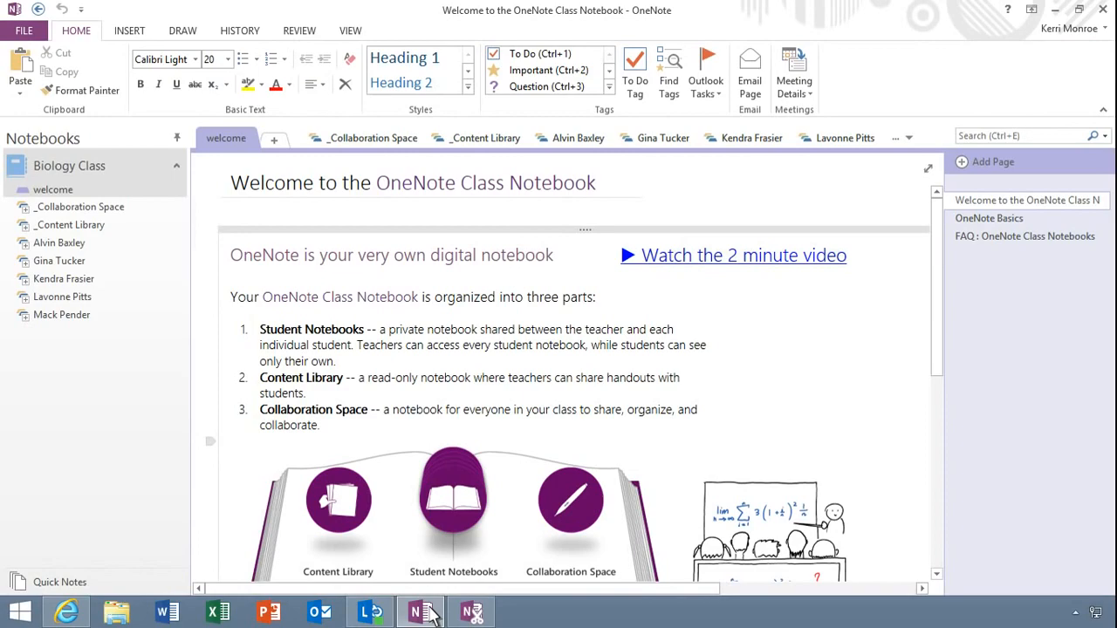
mouse_move(562, 362)
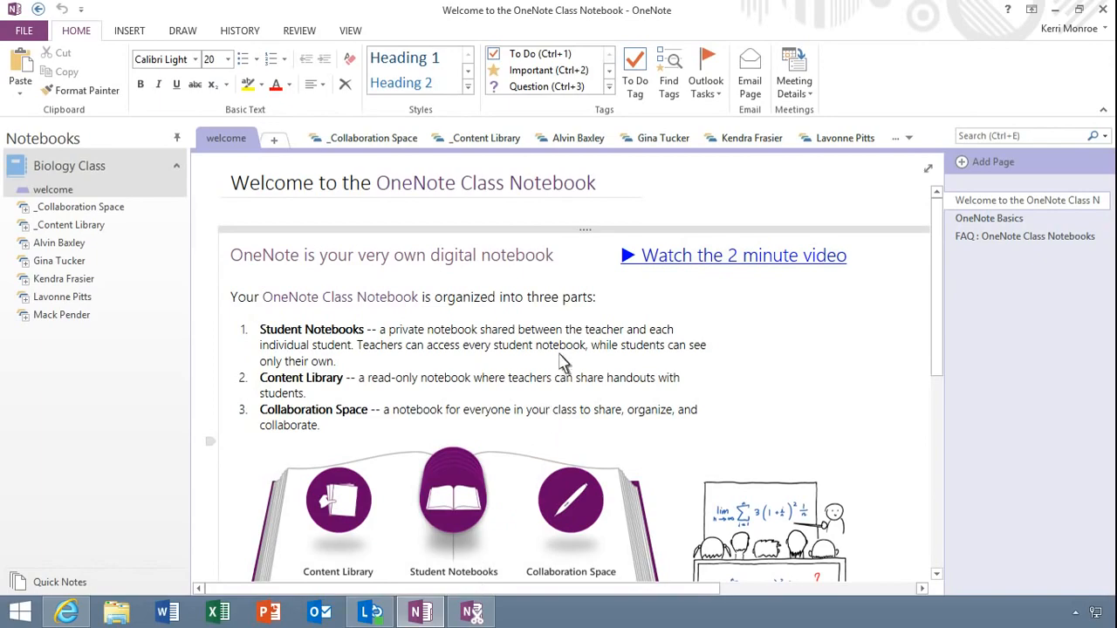
right_click(577, 138)
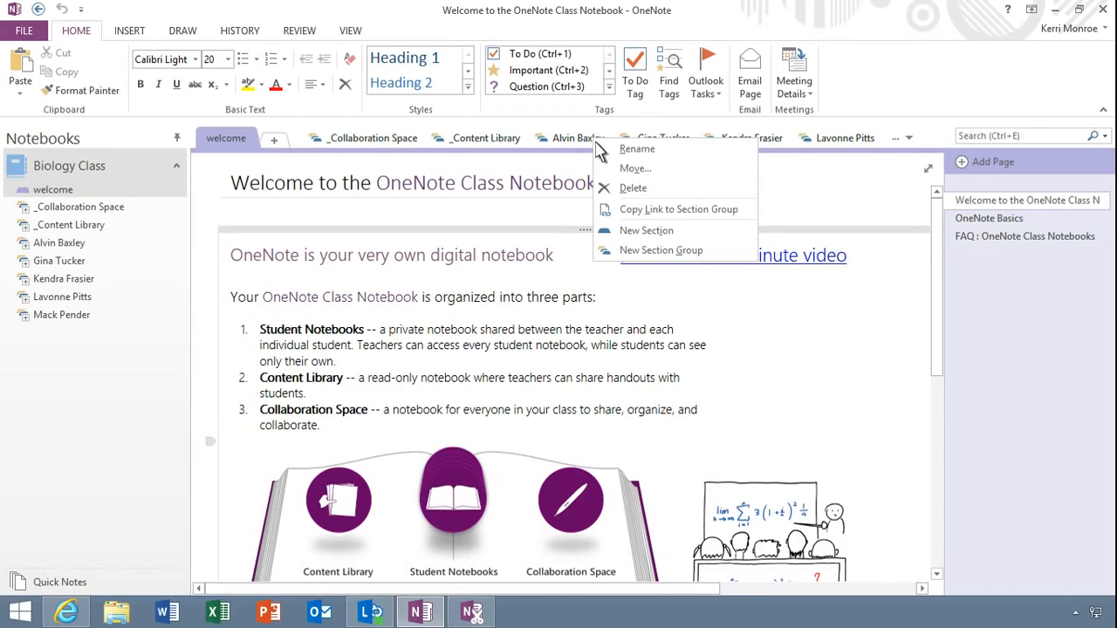
mouse_move(565, 143)
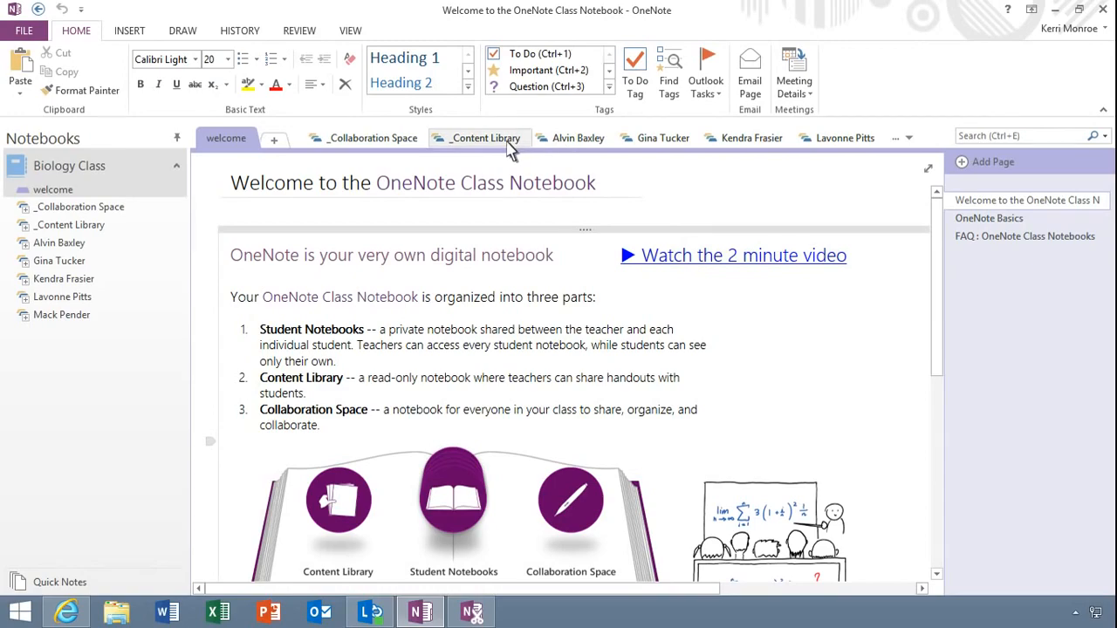
Add a Homework page titled 'Fill in the Blank' under the _Content Library section group
click(485, 137)
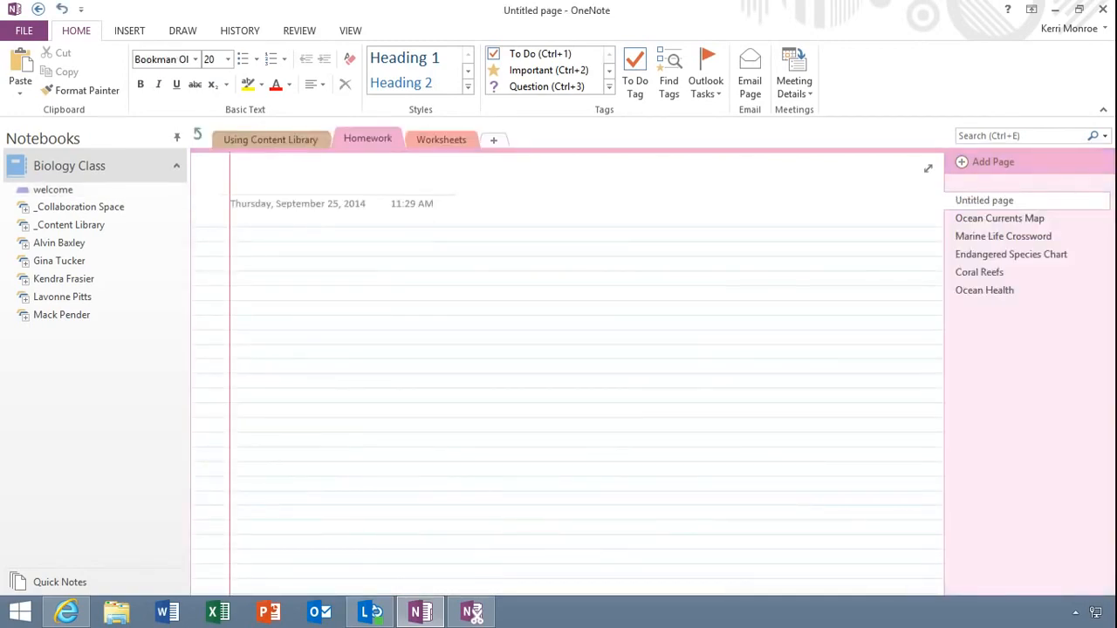
text(Fill in the Blank)
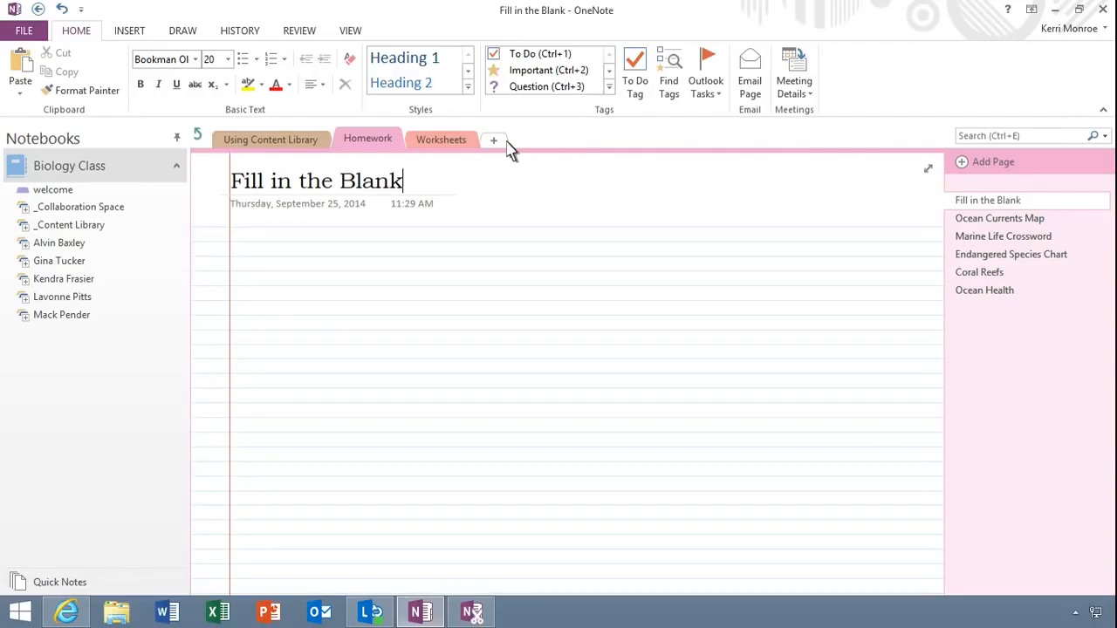
mouse_move(251, 258)
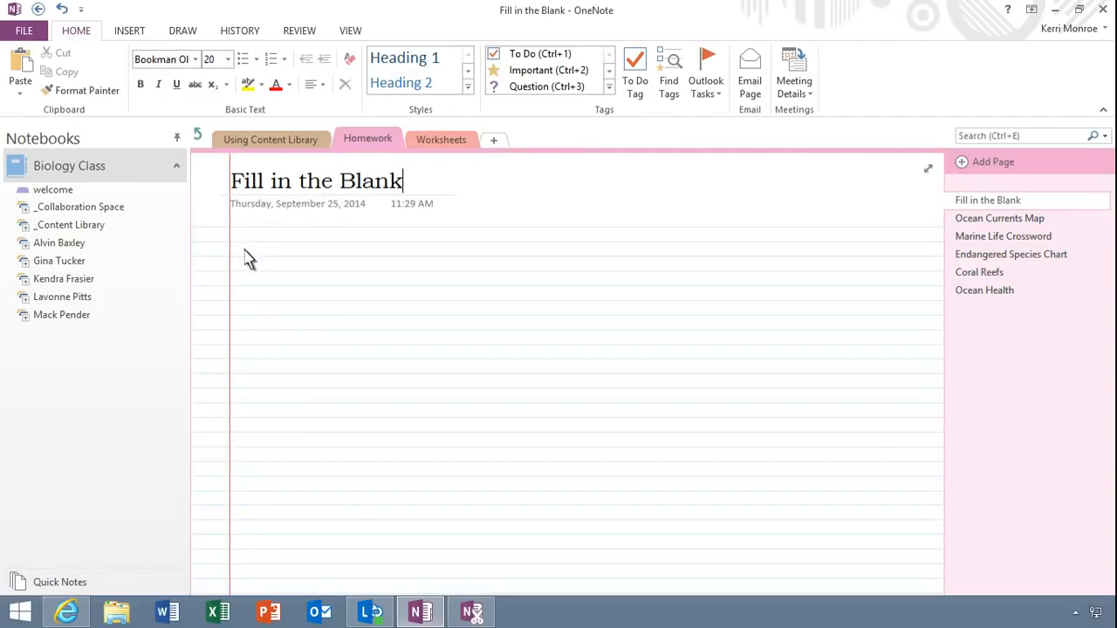
right_click(251, 258)
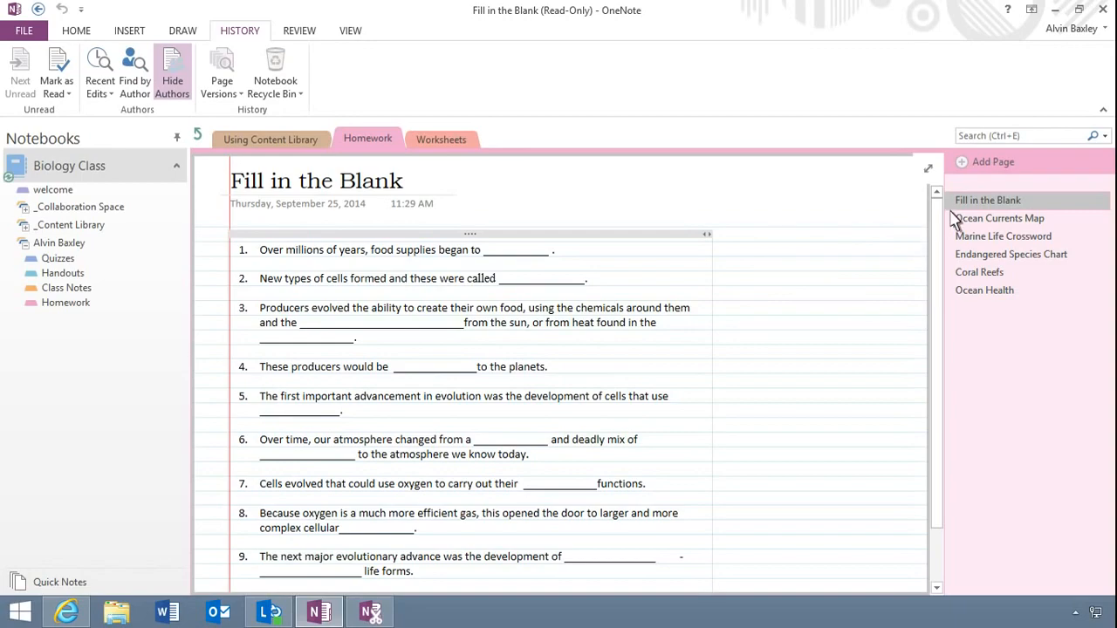
right_click(988, 199)
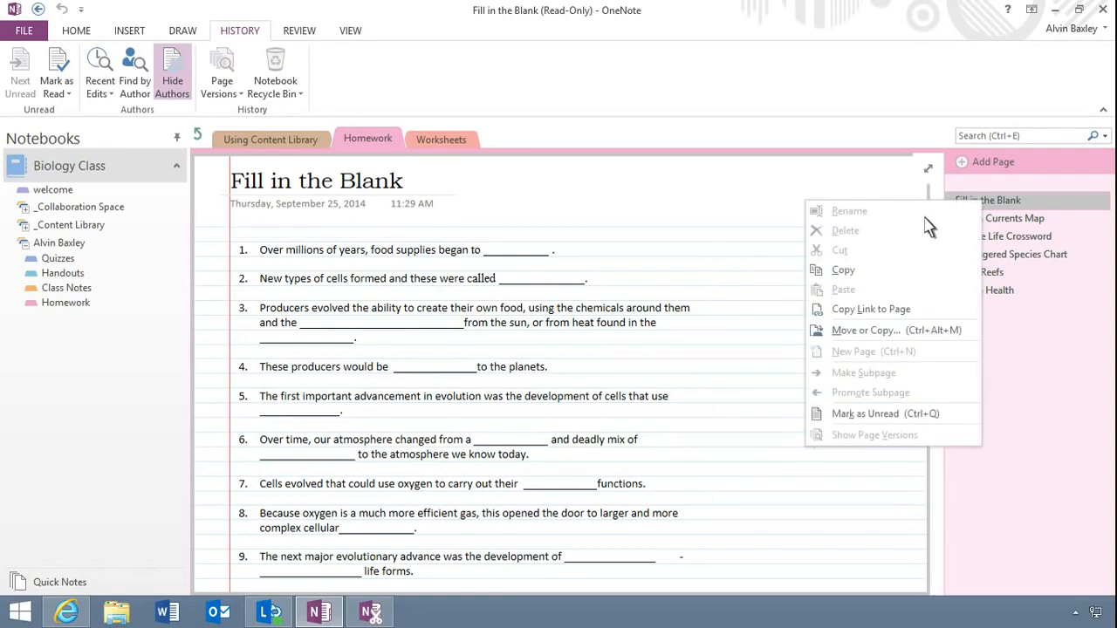
mouse_move(866, 330)
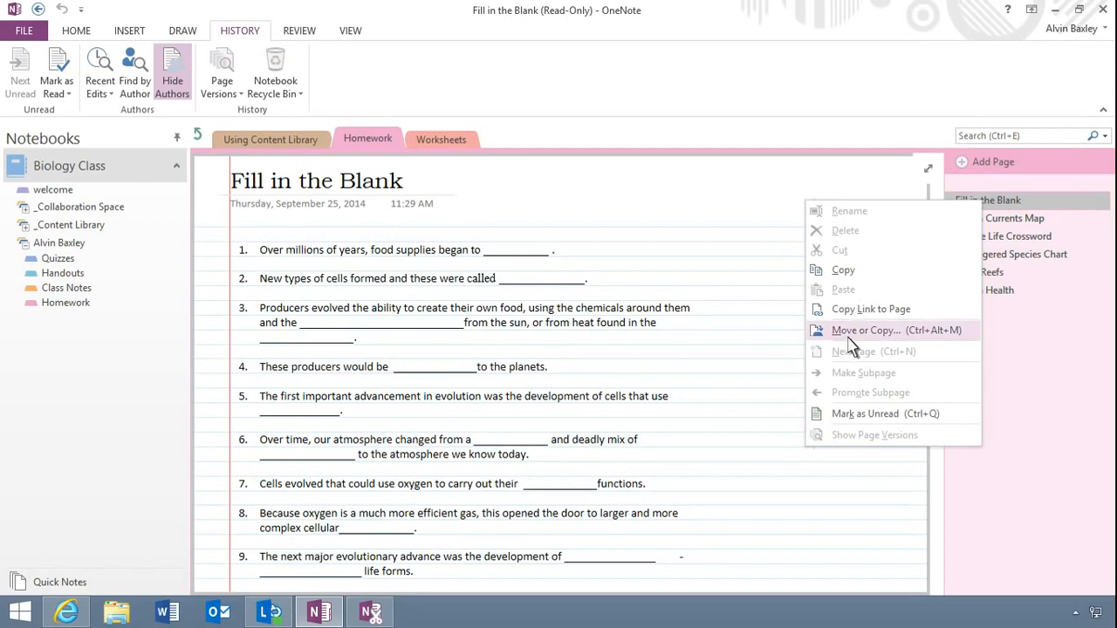
click(866, 330)
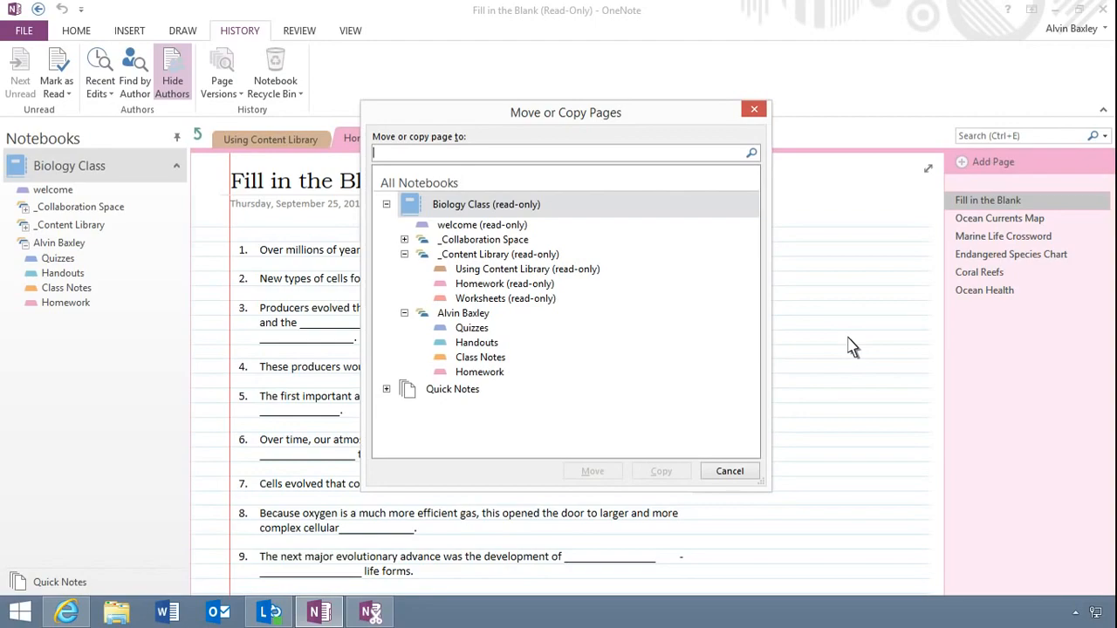
mouse_move(492, 388)
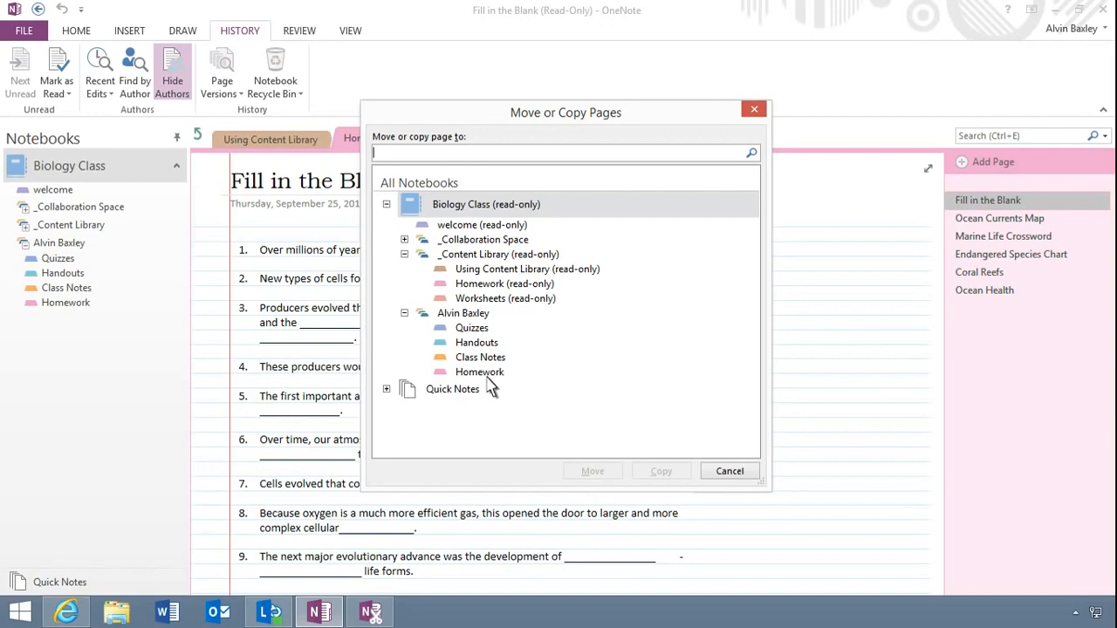
click(478, 372)
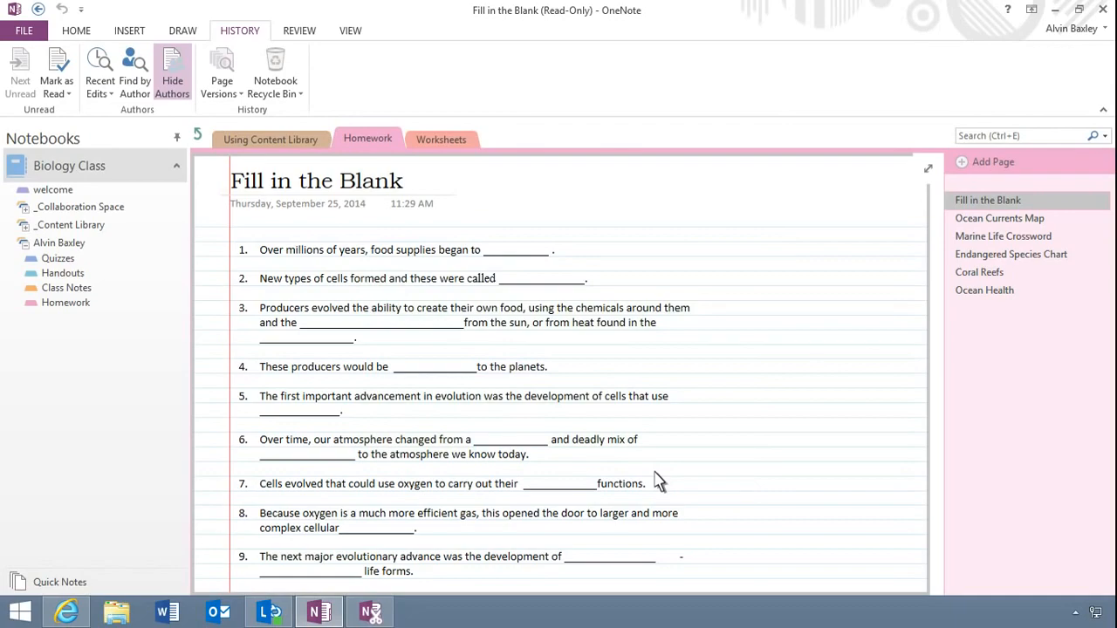
mouse_move(210, 388)
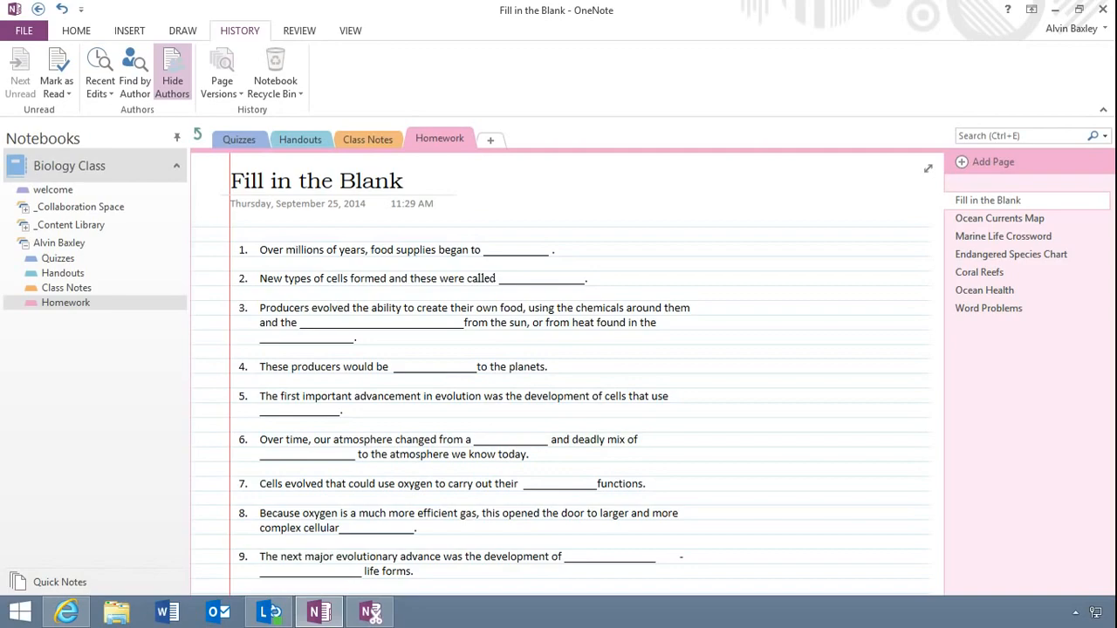
Answer the blanks on the student's Fill in the Blank worksheet, typing 'produc' into one
text(producers)
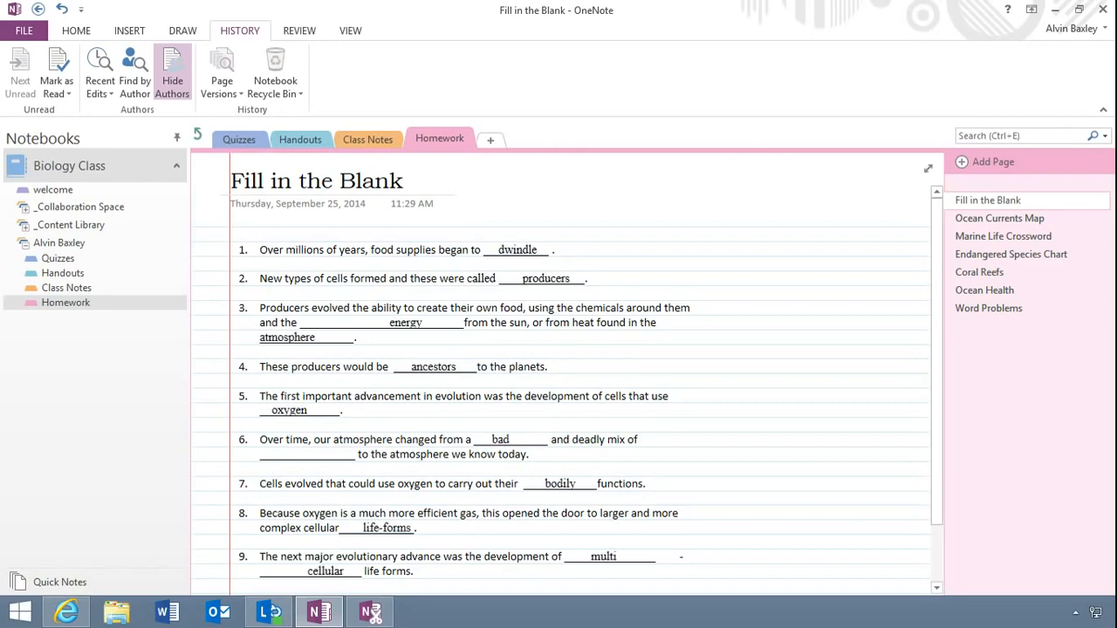
click(77, 30)
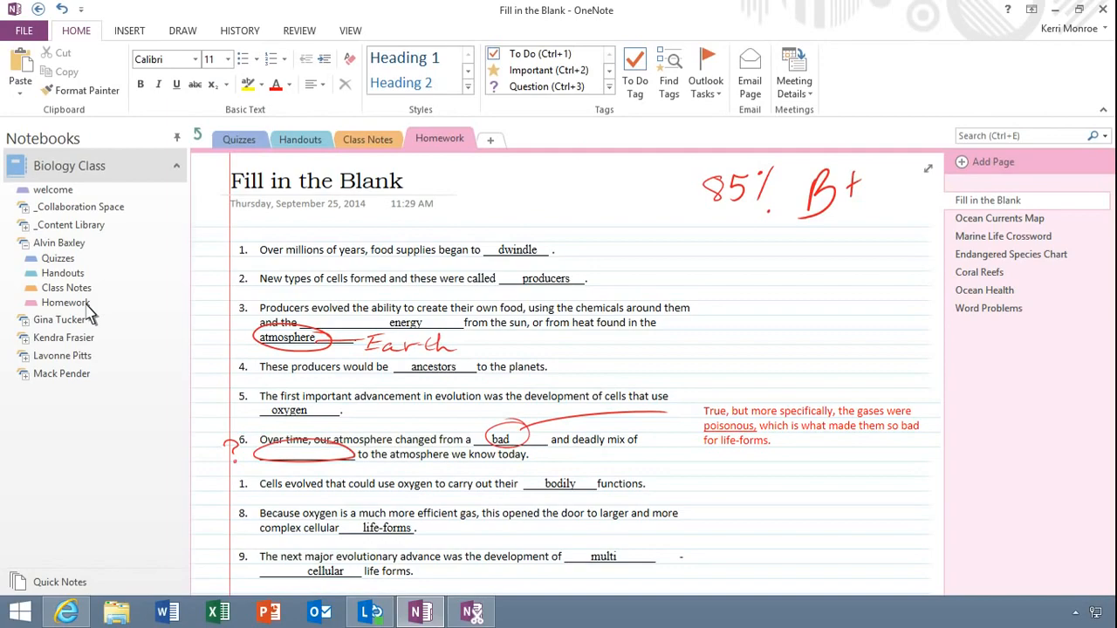
mouse_move(28, 225)
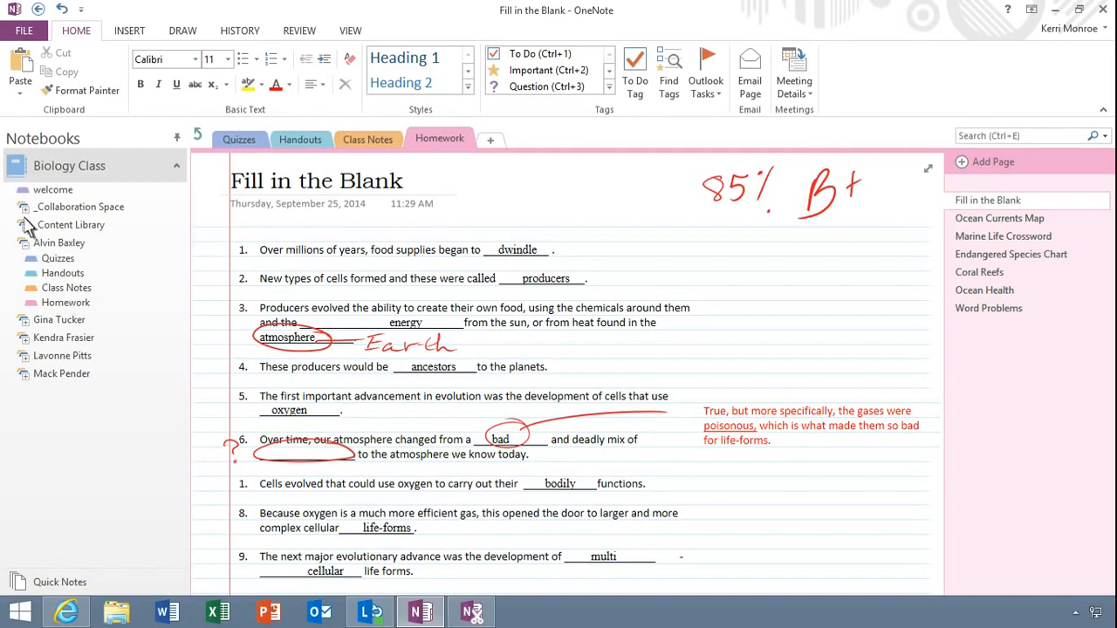
click(25, 206)
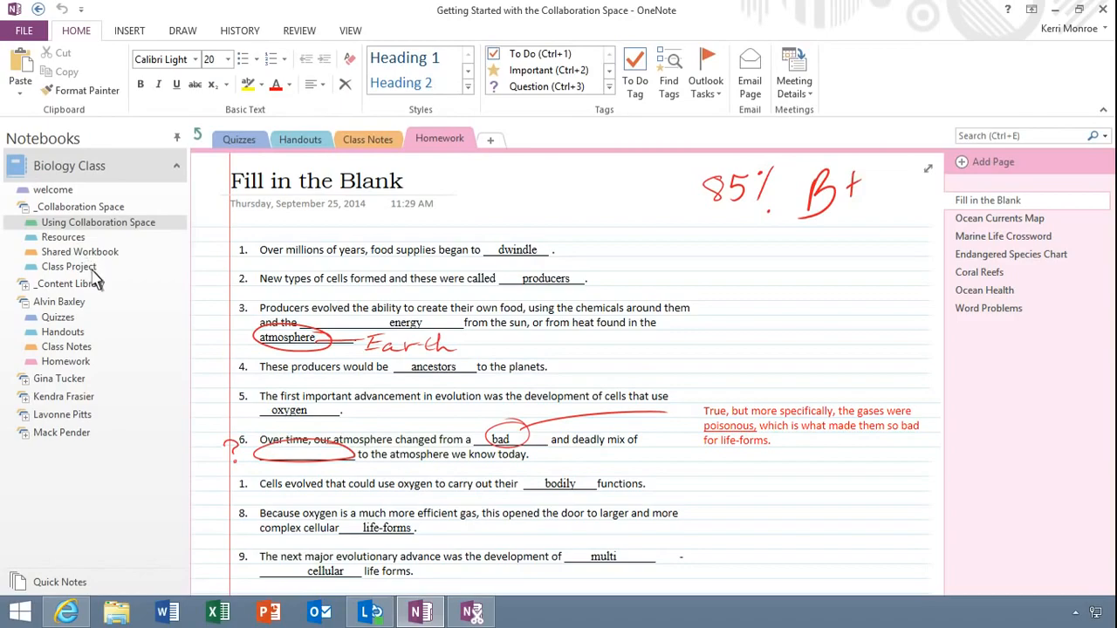
Go to the Class Project section and show Team A's Research page with Articles and Ideas
click(70, 266)
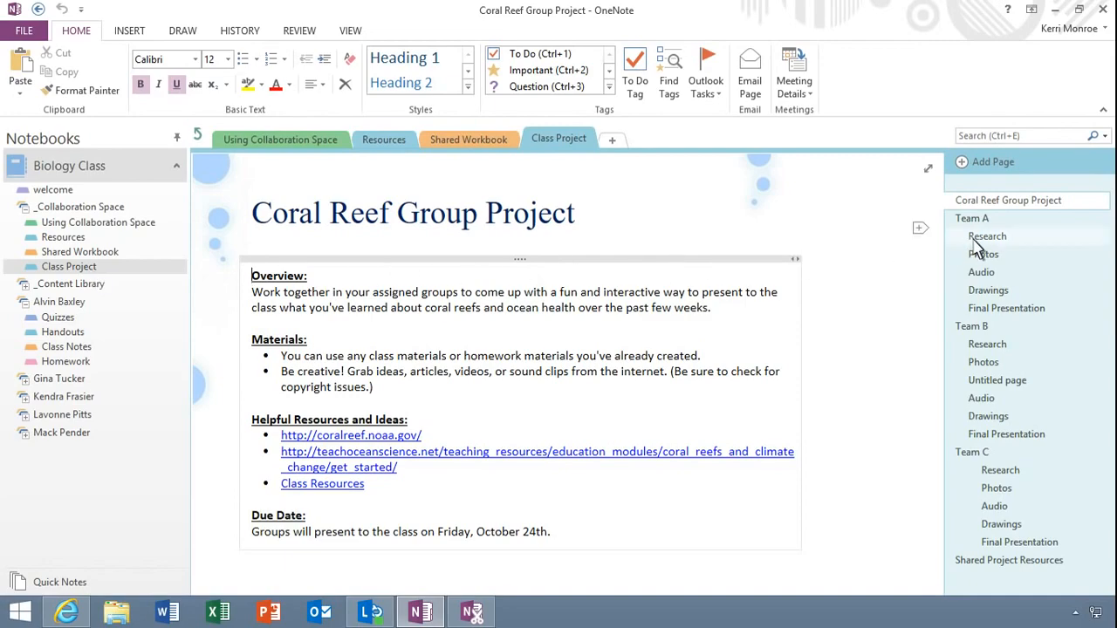
click(987, 236)
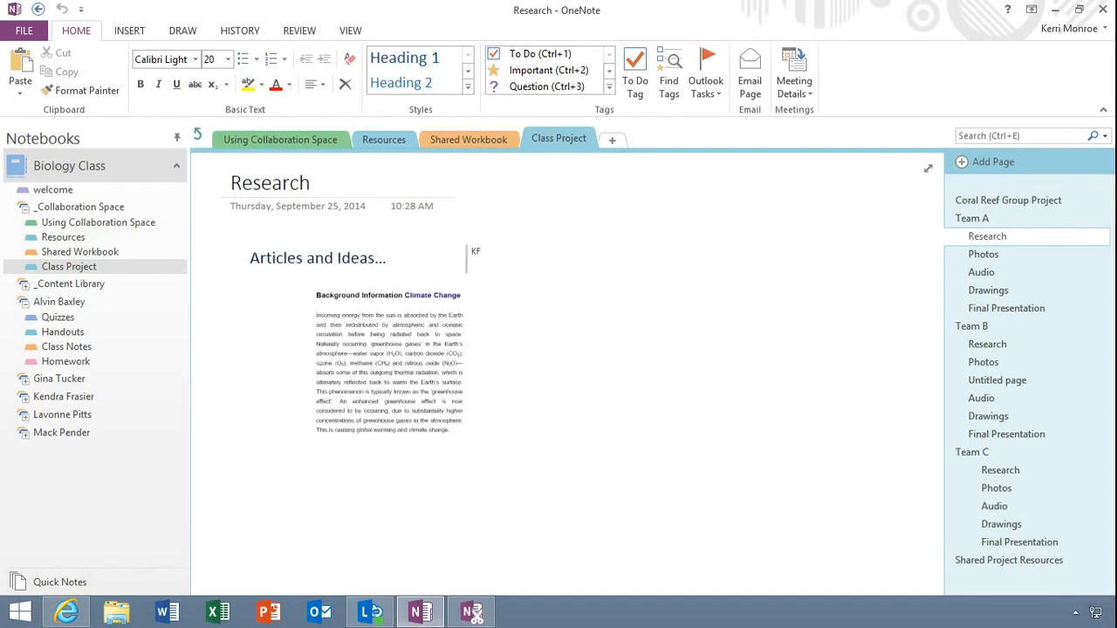